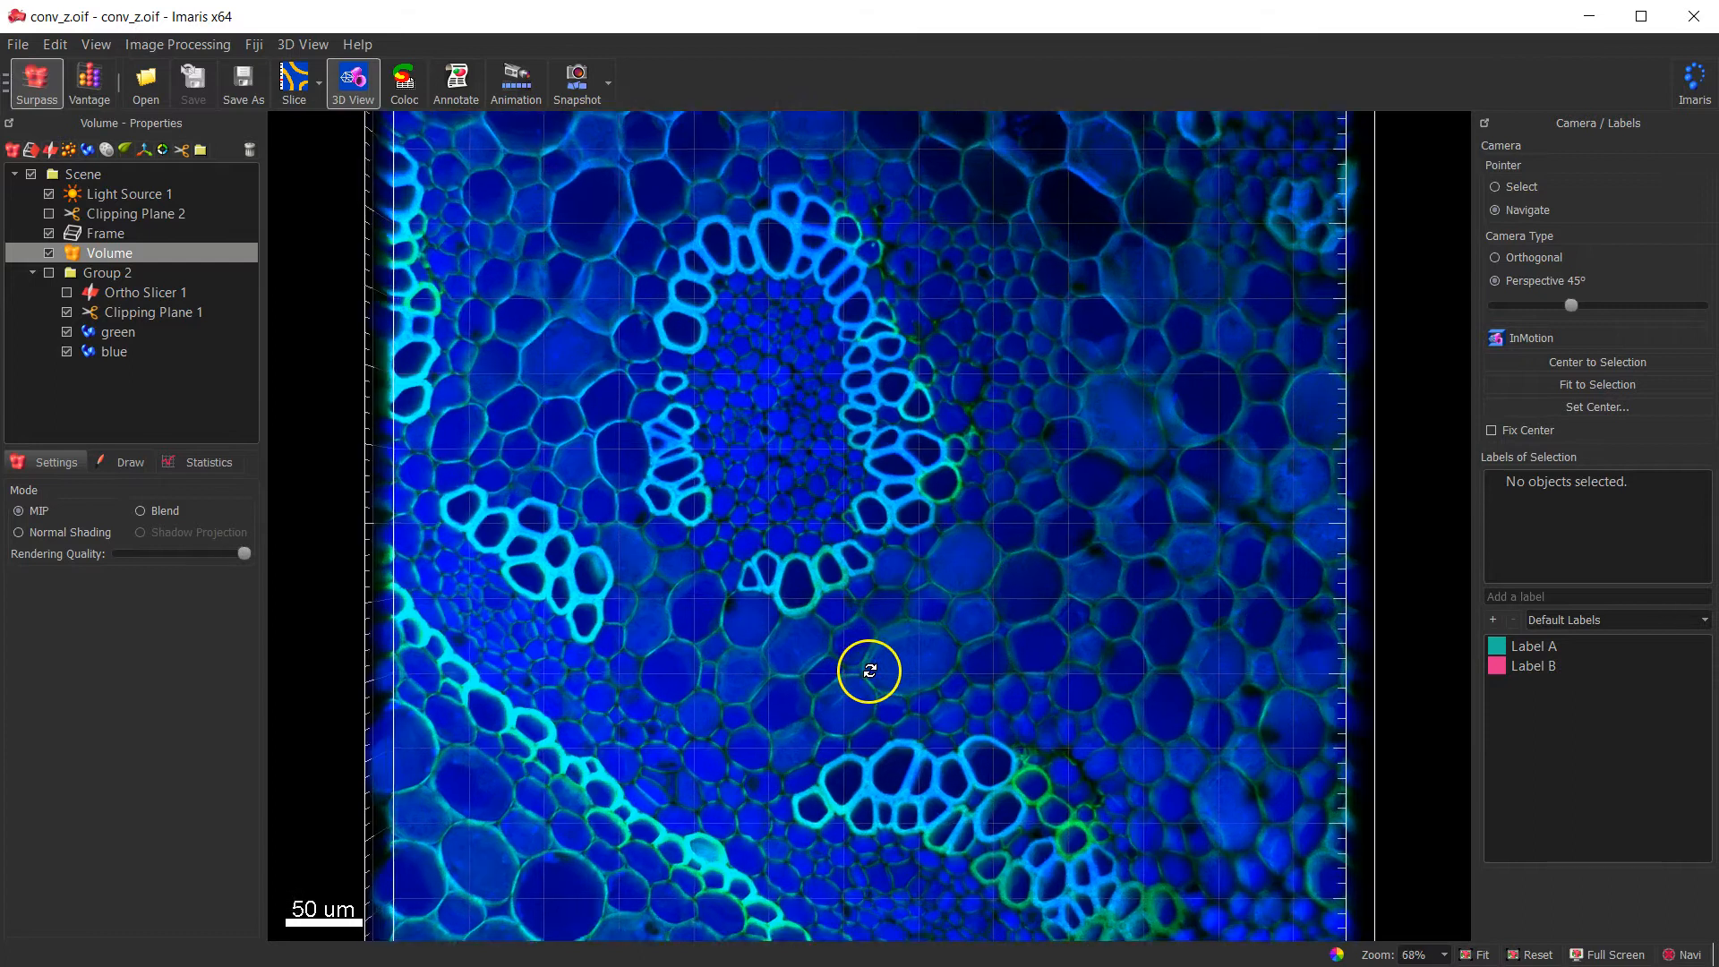
# - Tilt and zoom the cross-section into an oblique close view, and open the keyframe animation editor
pyautogui.moveTo(868, 671); pyautogui.dragTo(653, 516)
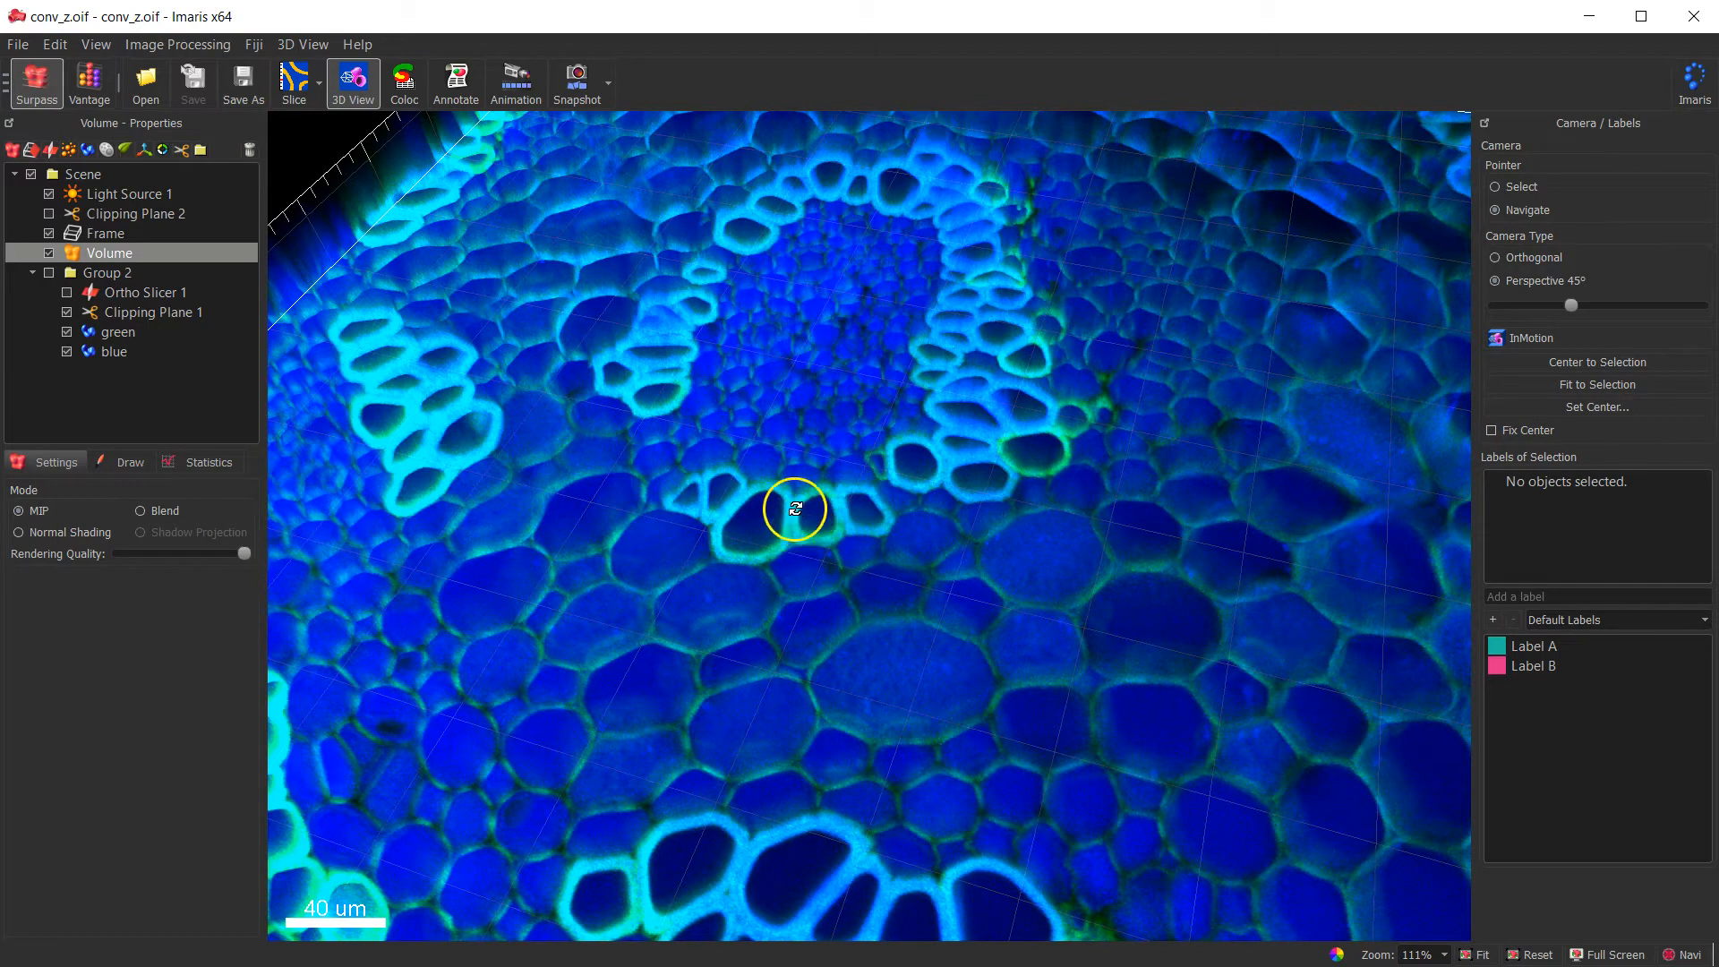
pyautogui.moveTo(532, 109)
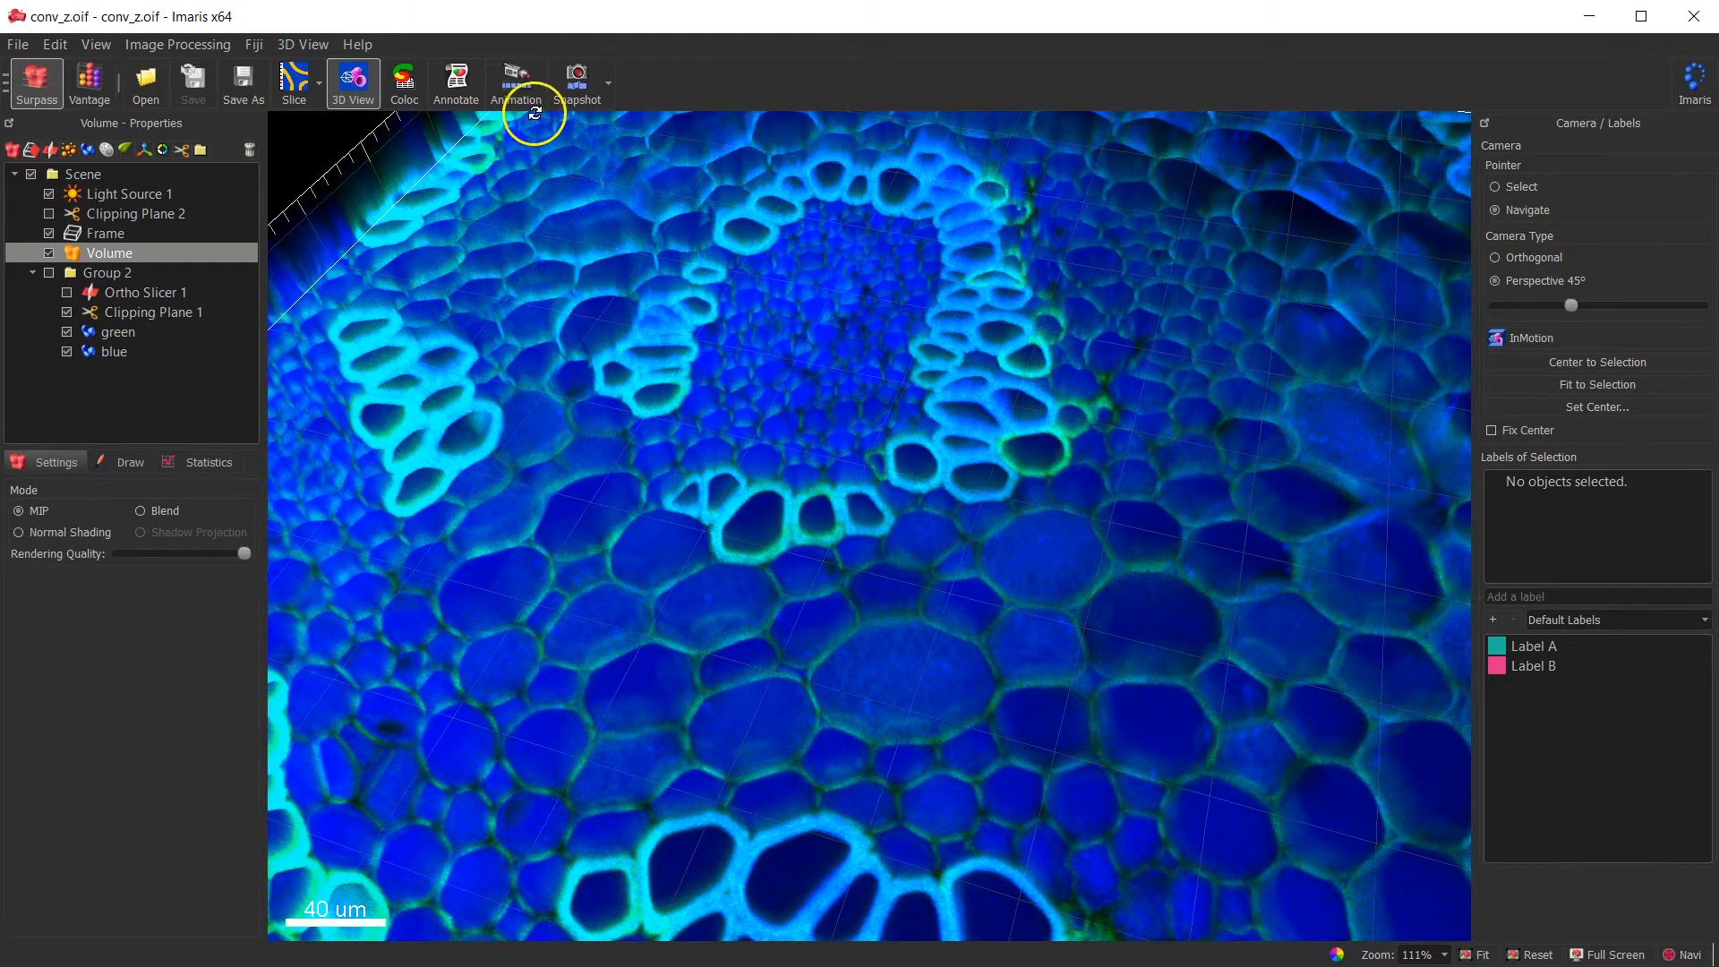
pyautogui.click(516, 81)
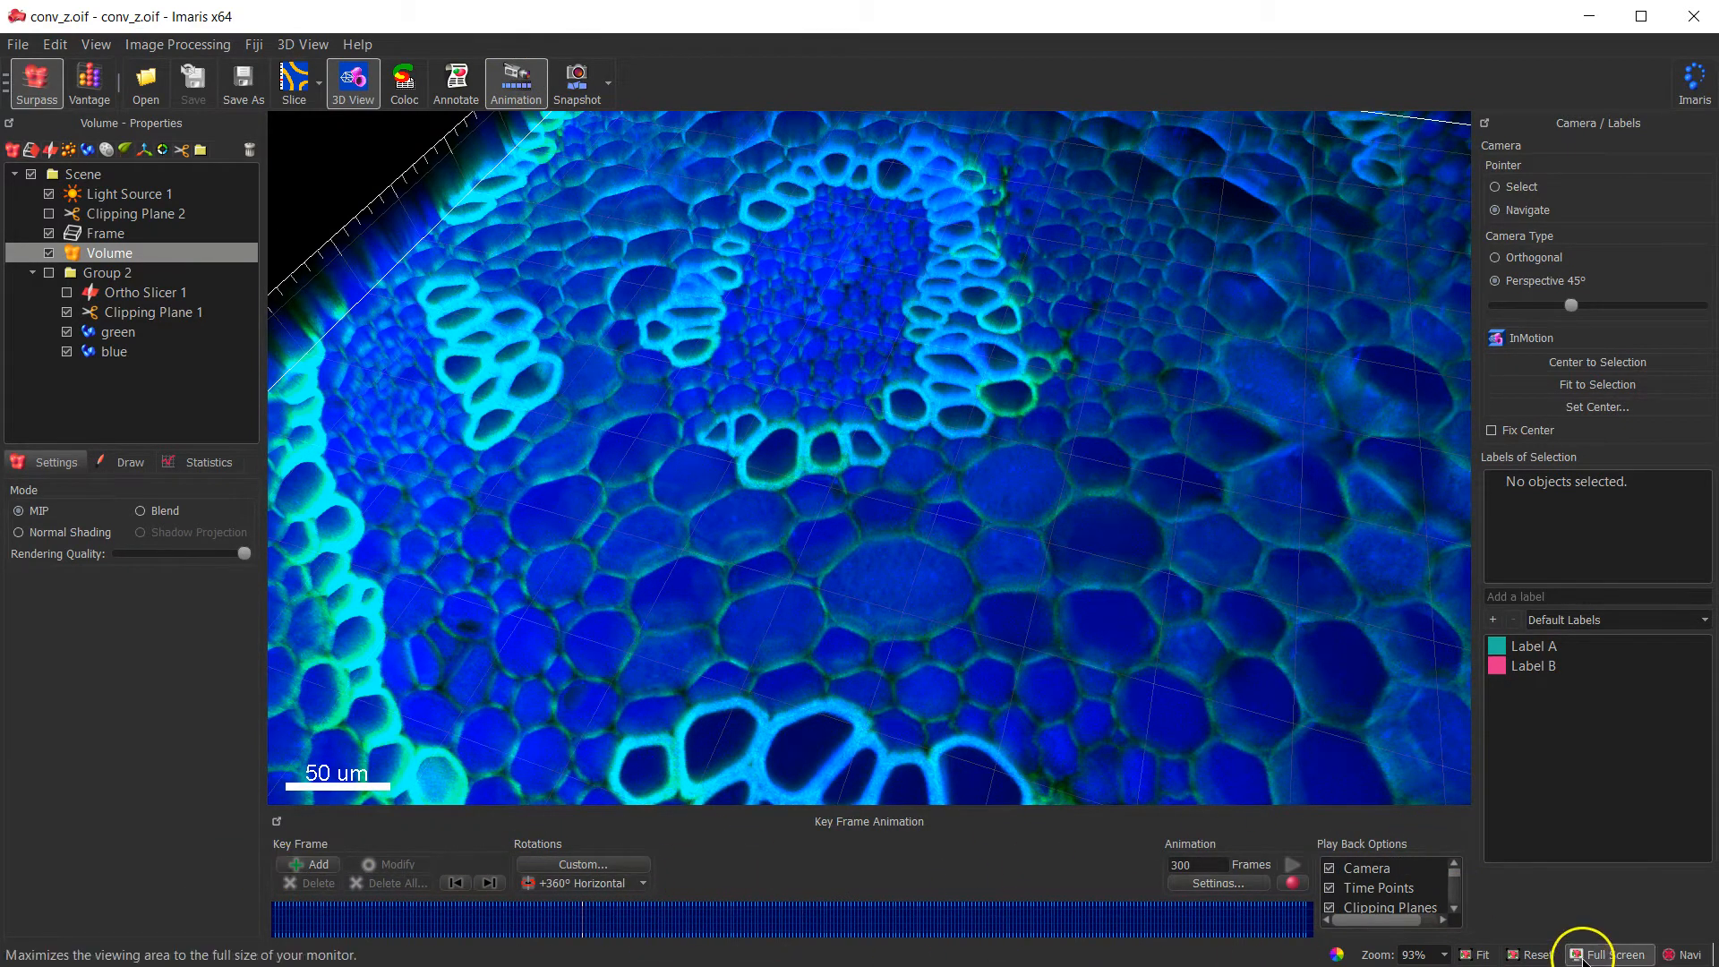
# - Reset to the top-down view, add three trial keyframes, then delete all keyframes
pyautogui.click(1533, 953)
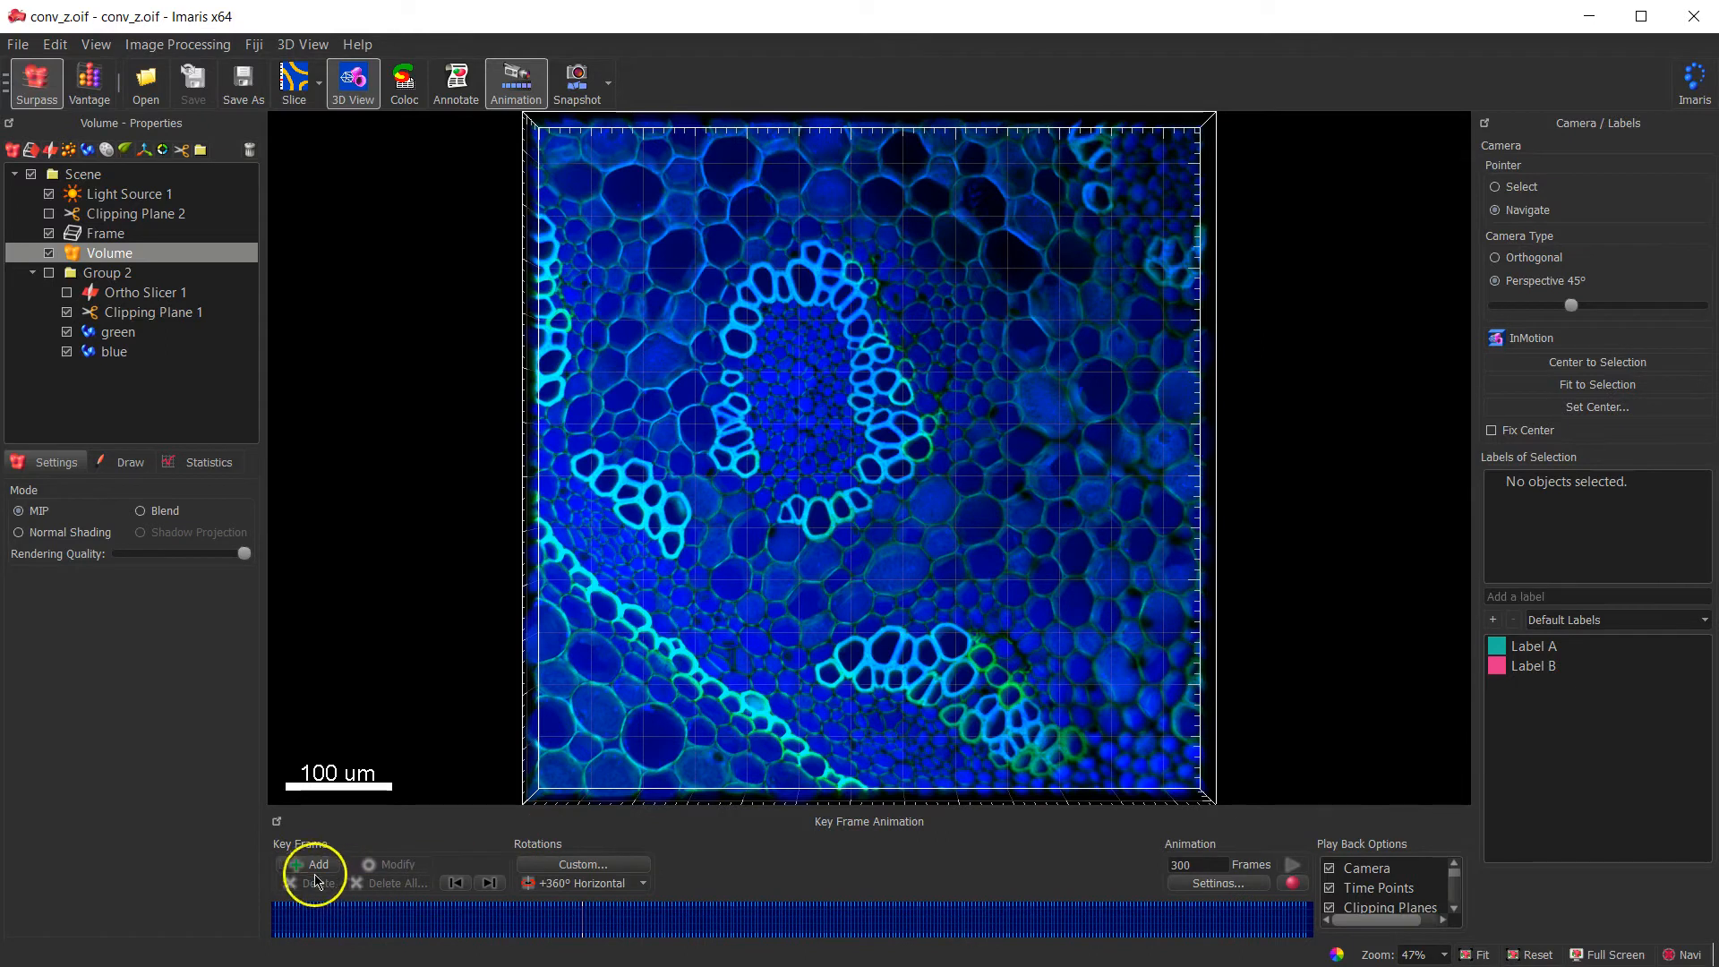
pyautogui.click(318, 865)
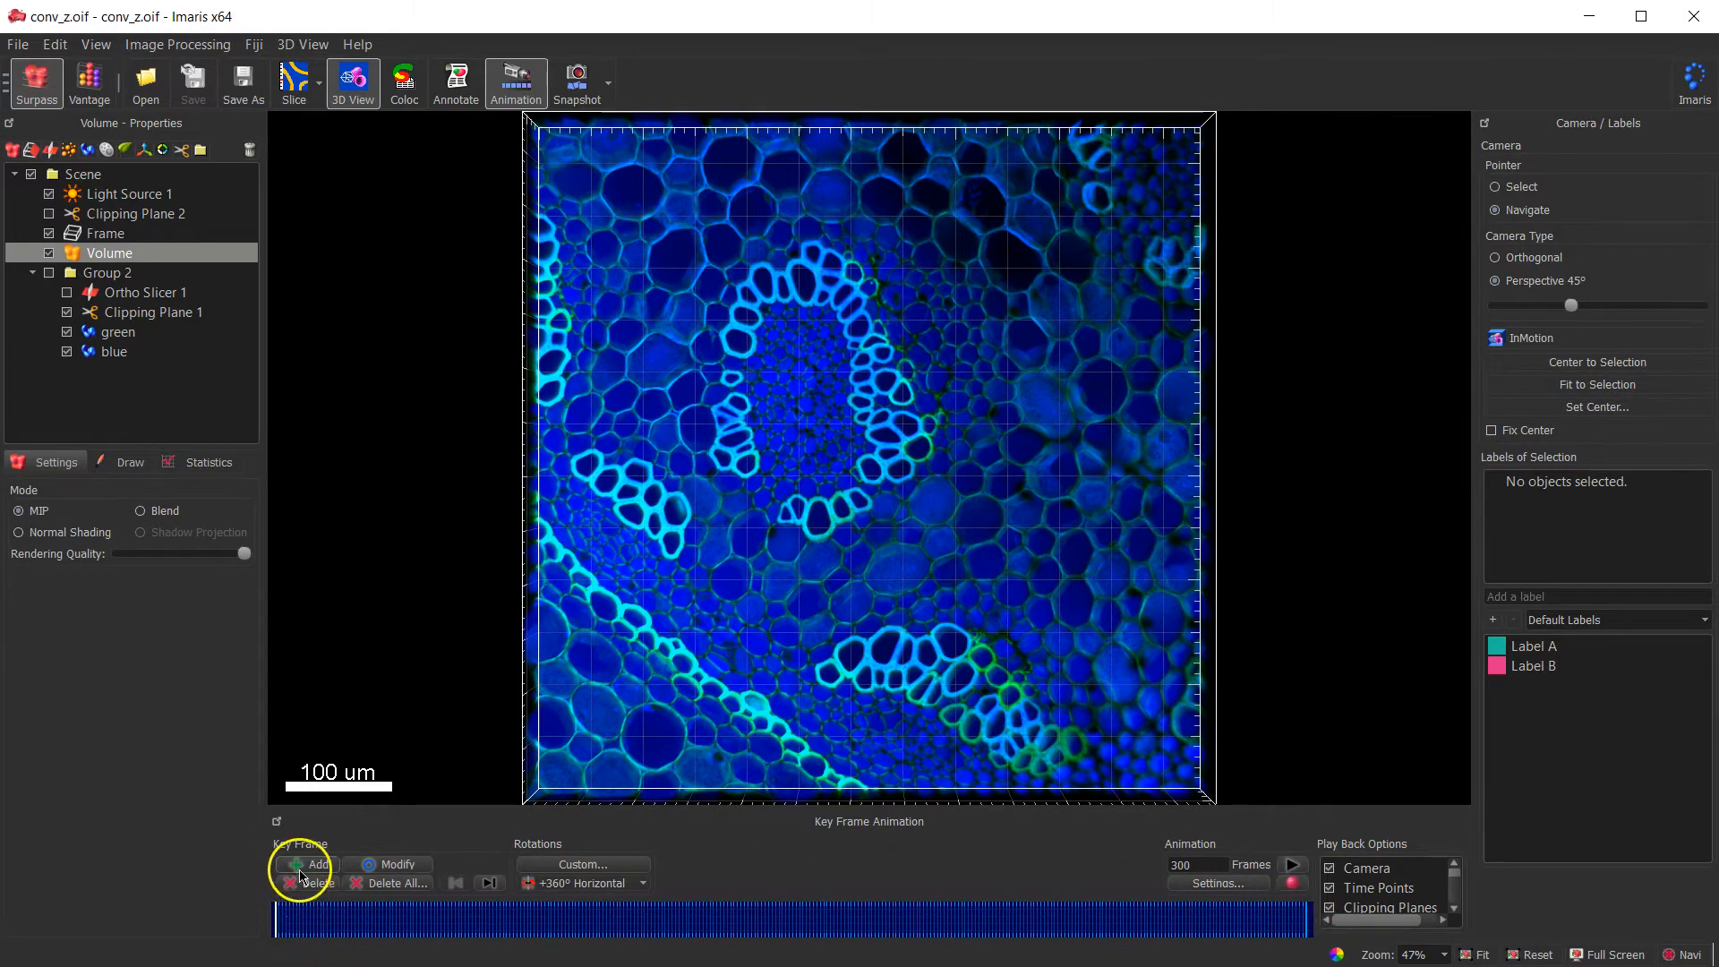
pyautogui.click(317, 865)
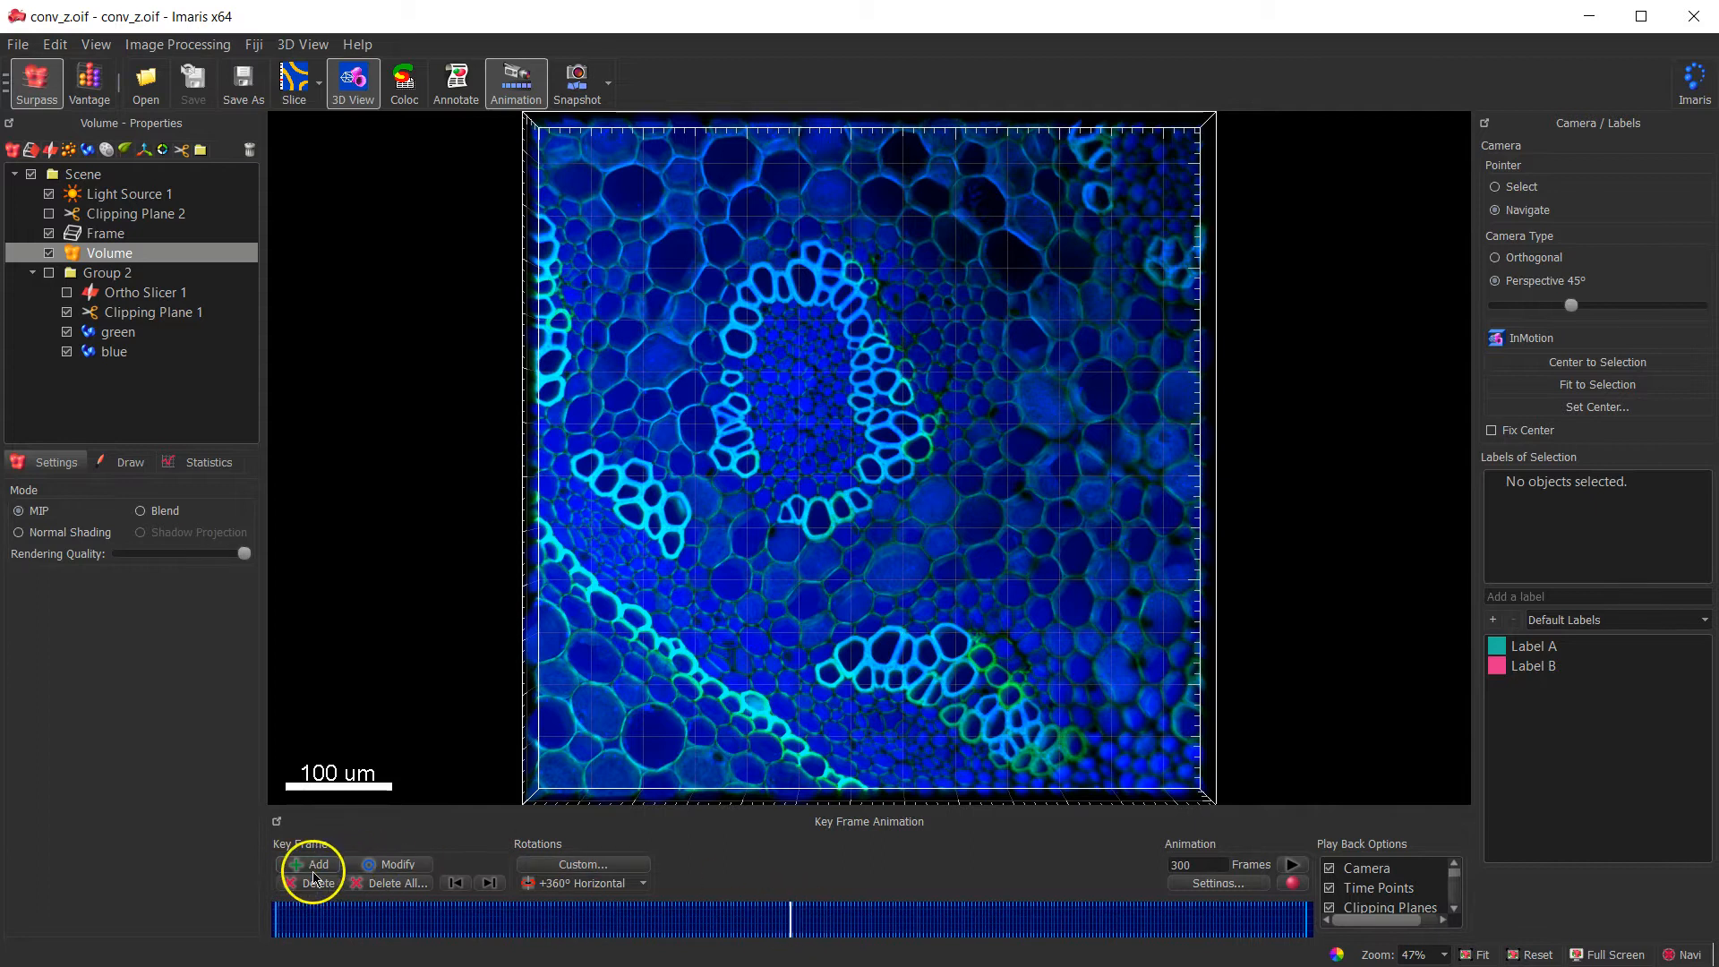
pyautogui.click(318, 865)
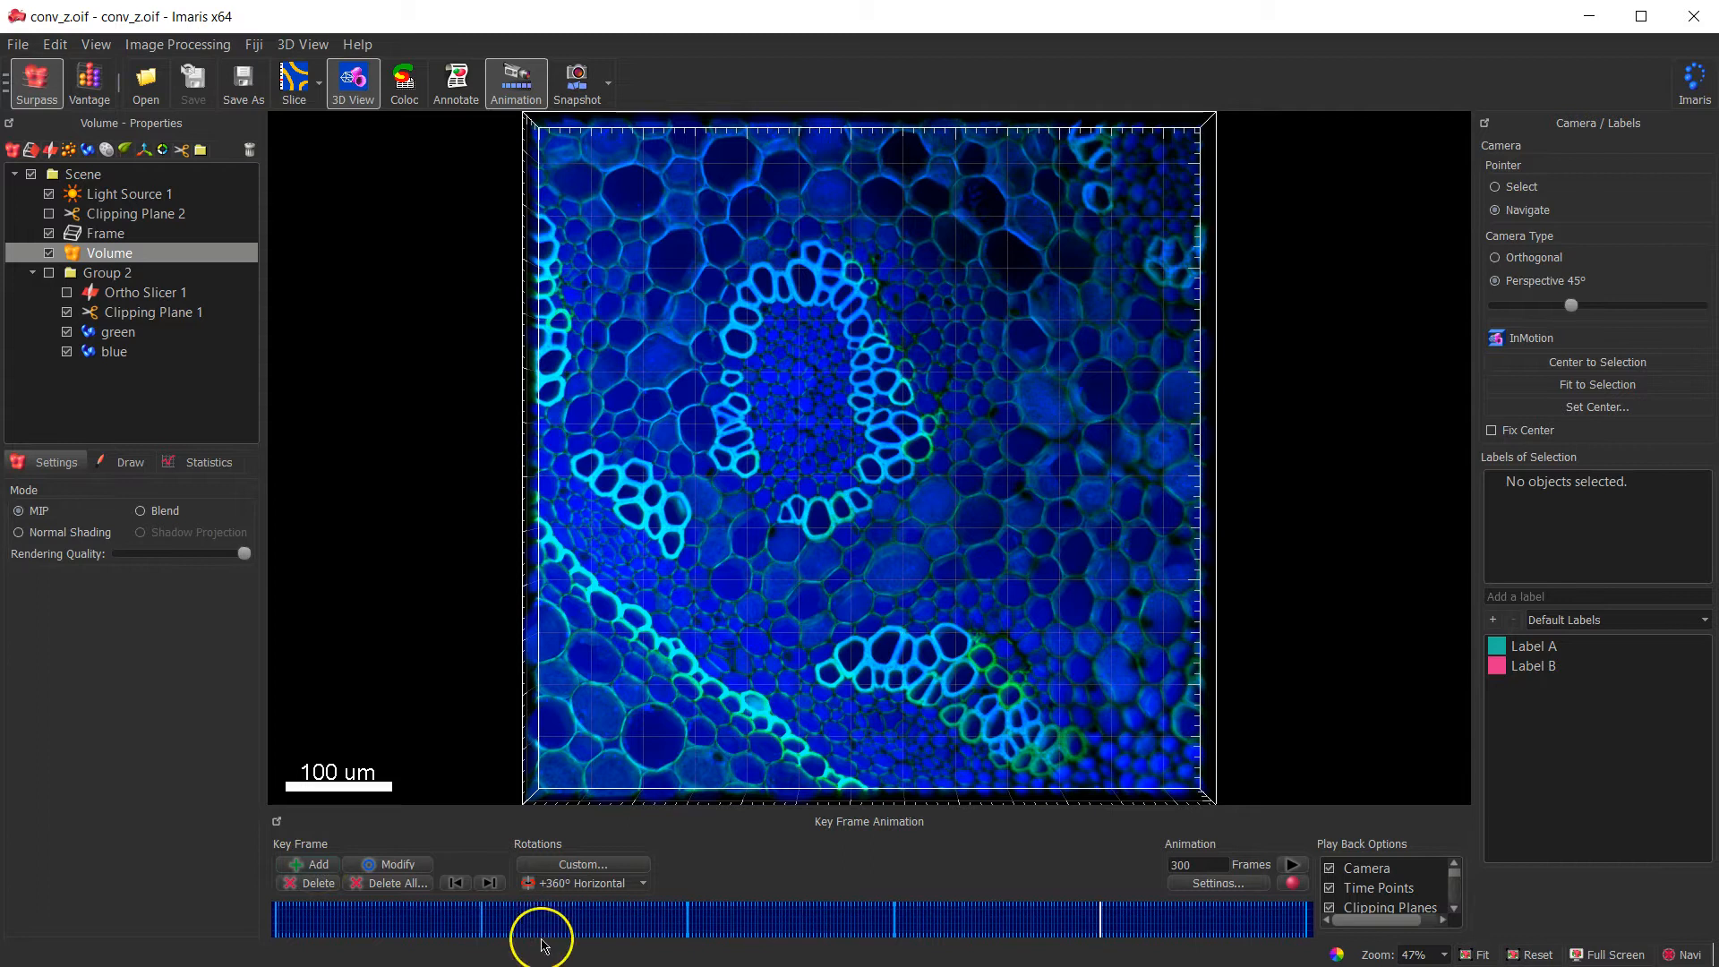
pyautogui.moveTo(364, 853)
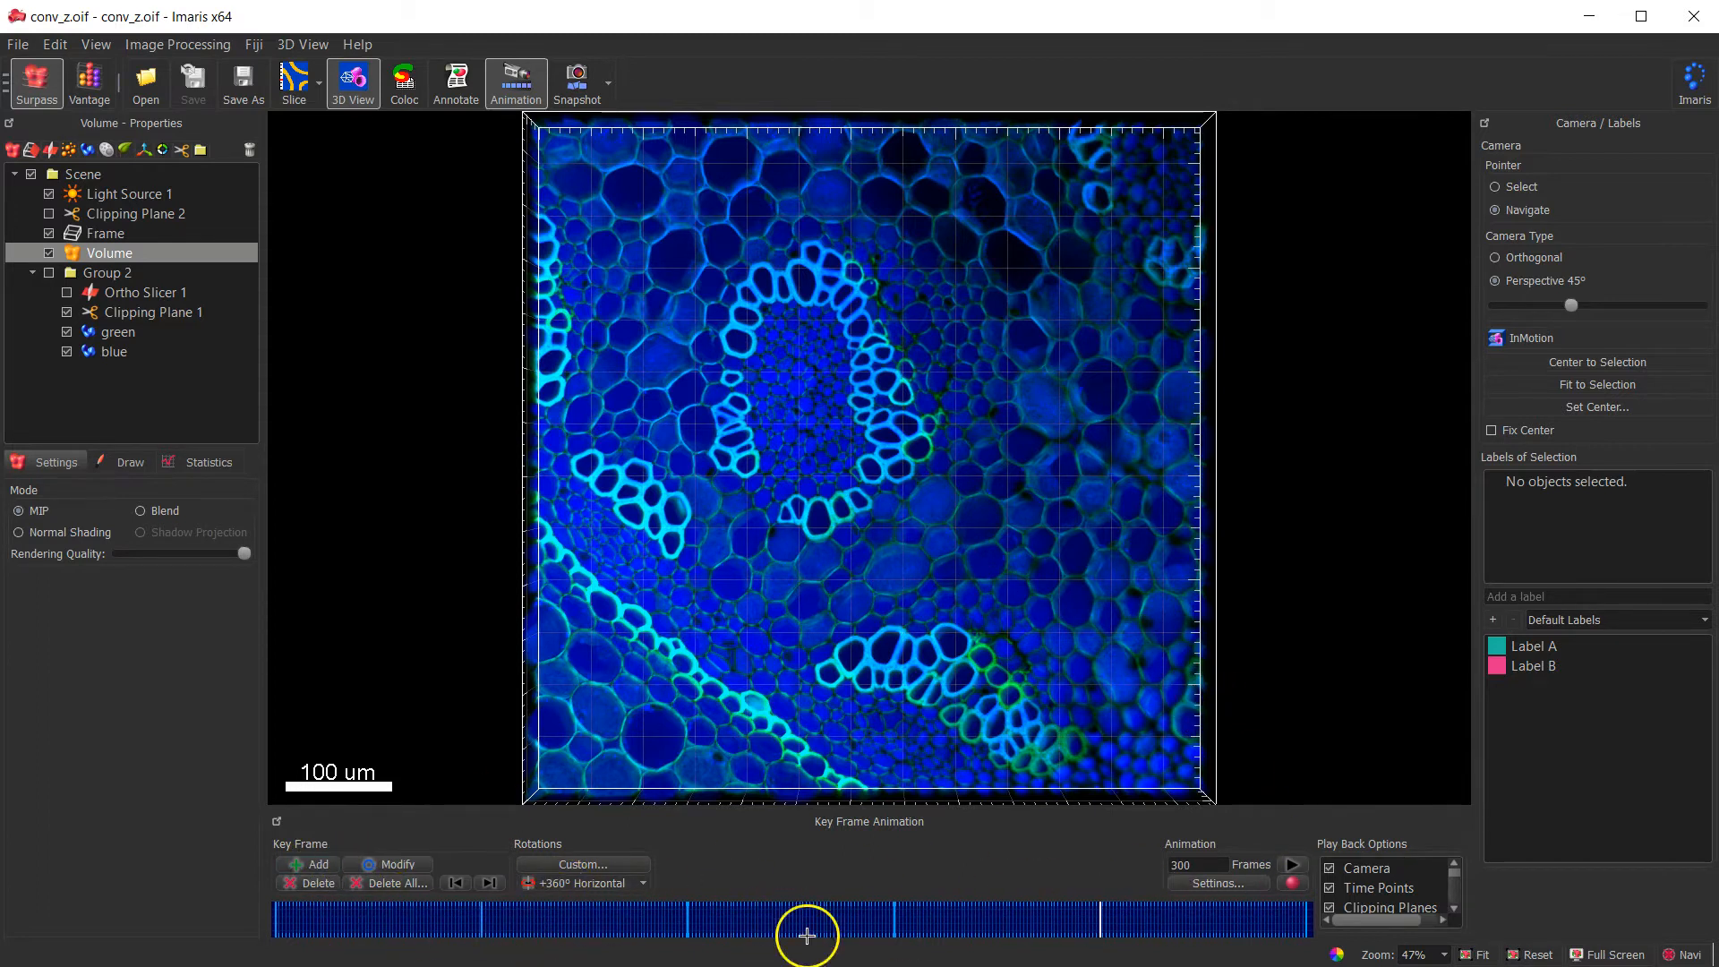
pyautogui.click(390, 882)
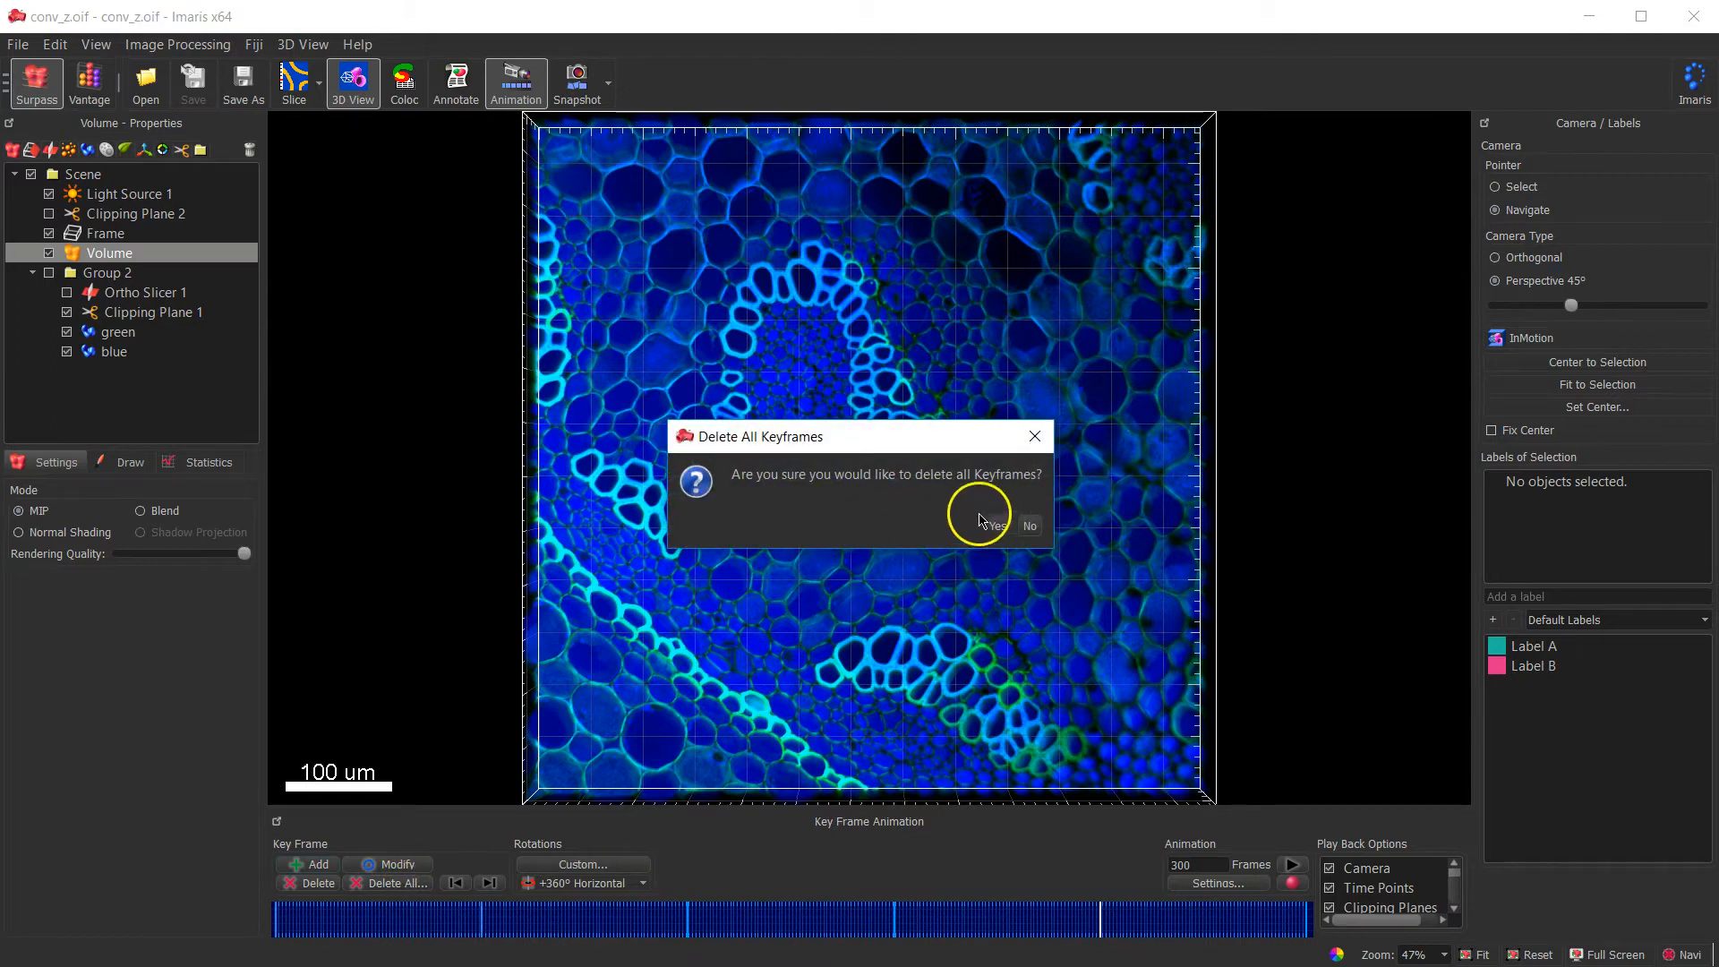
pyautogui.click(992, 525)
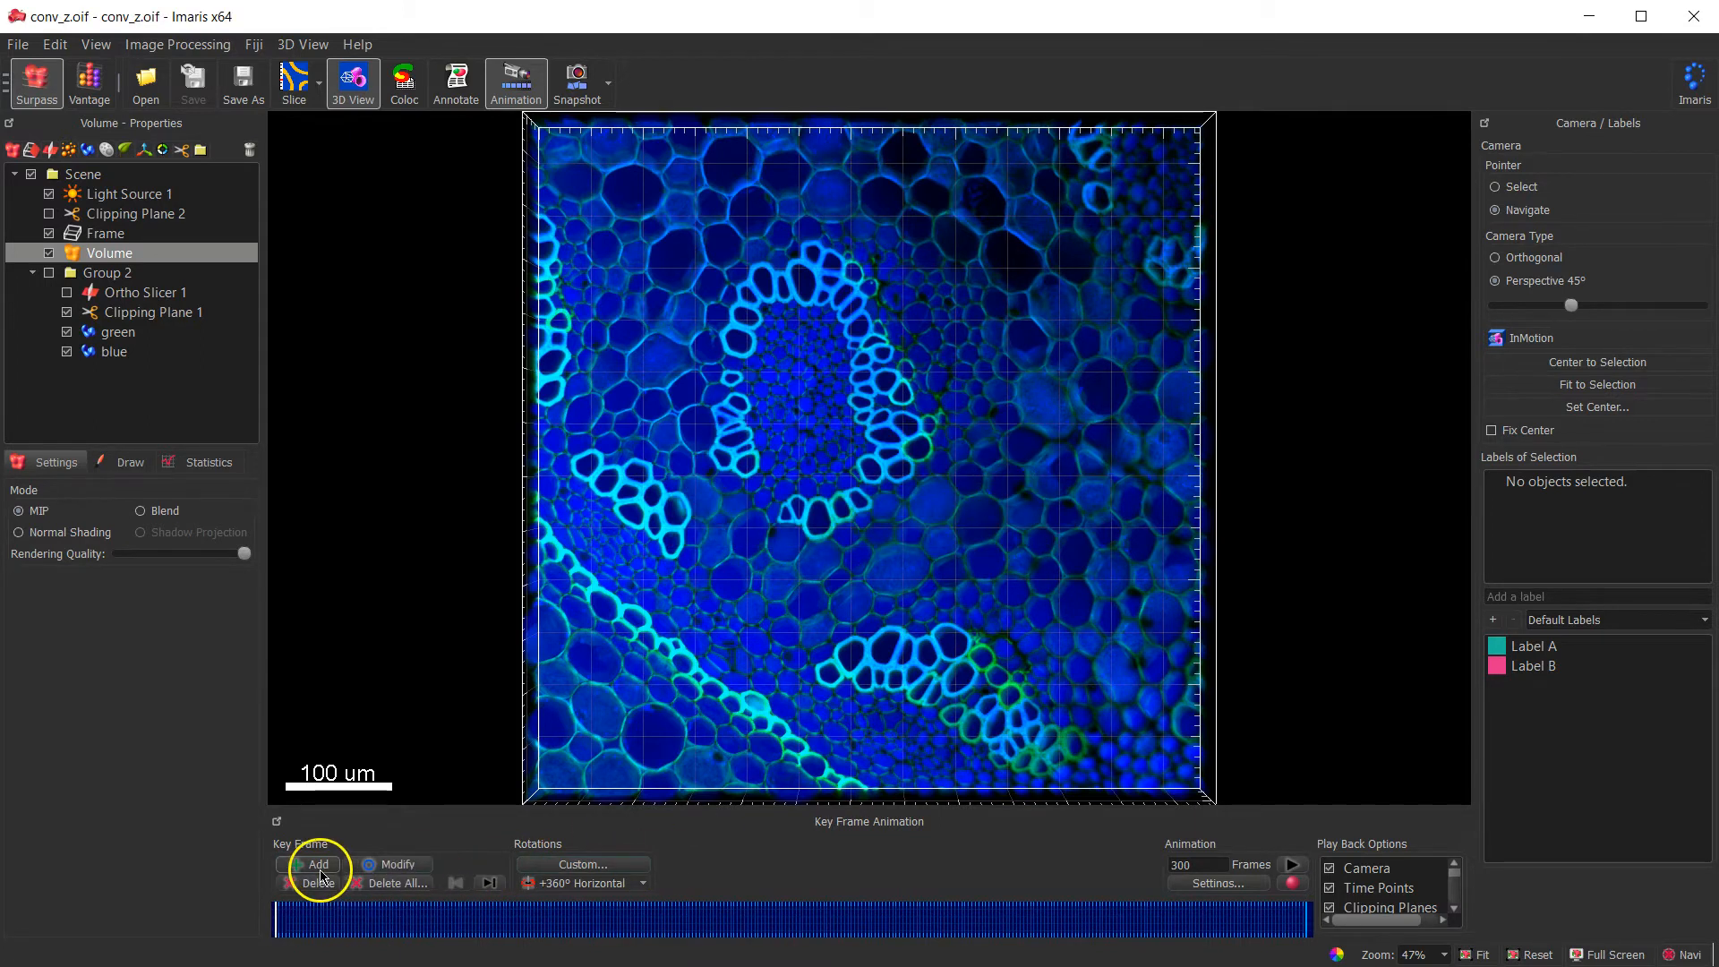
# - Add a top-down keyframe, set the animation to 200 frames, and select mid-timeline
pyautogui.click(317, 865)
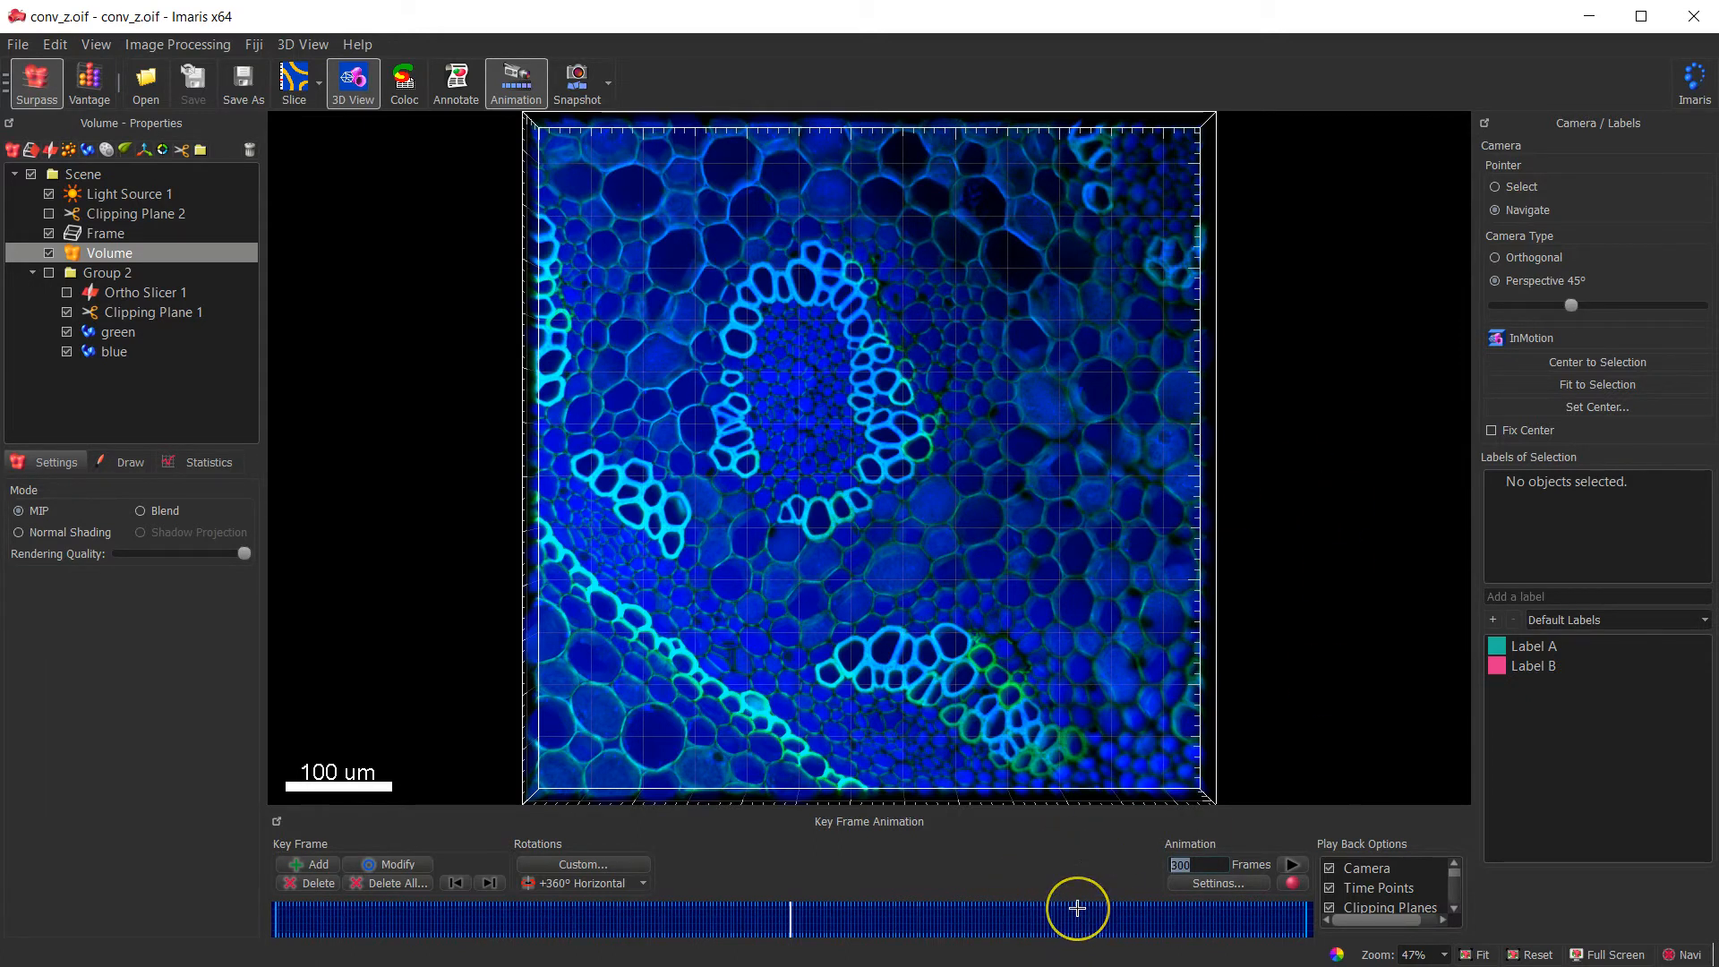
pyautogui.write('200')
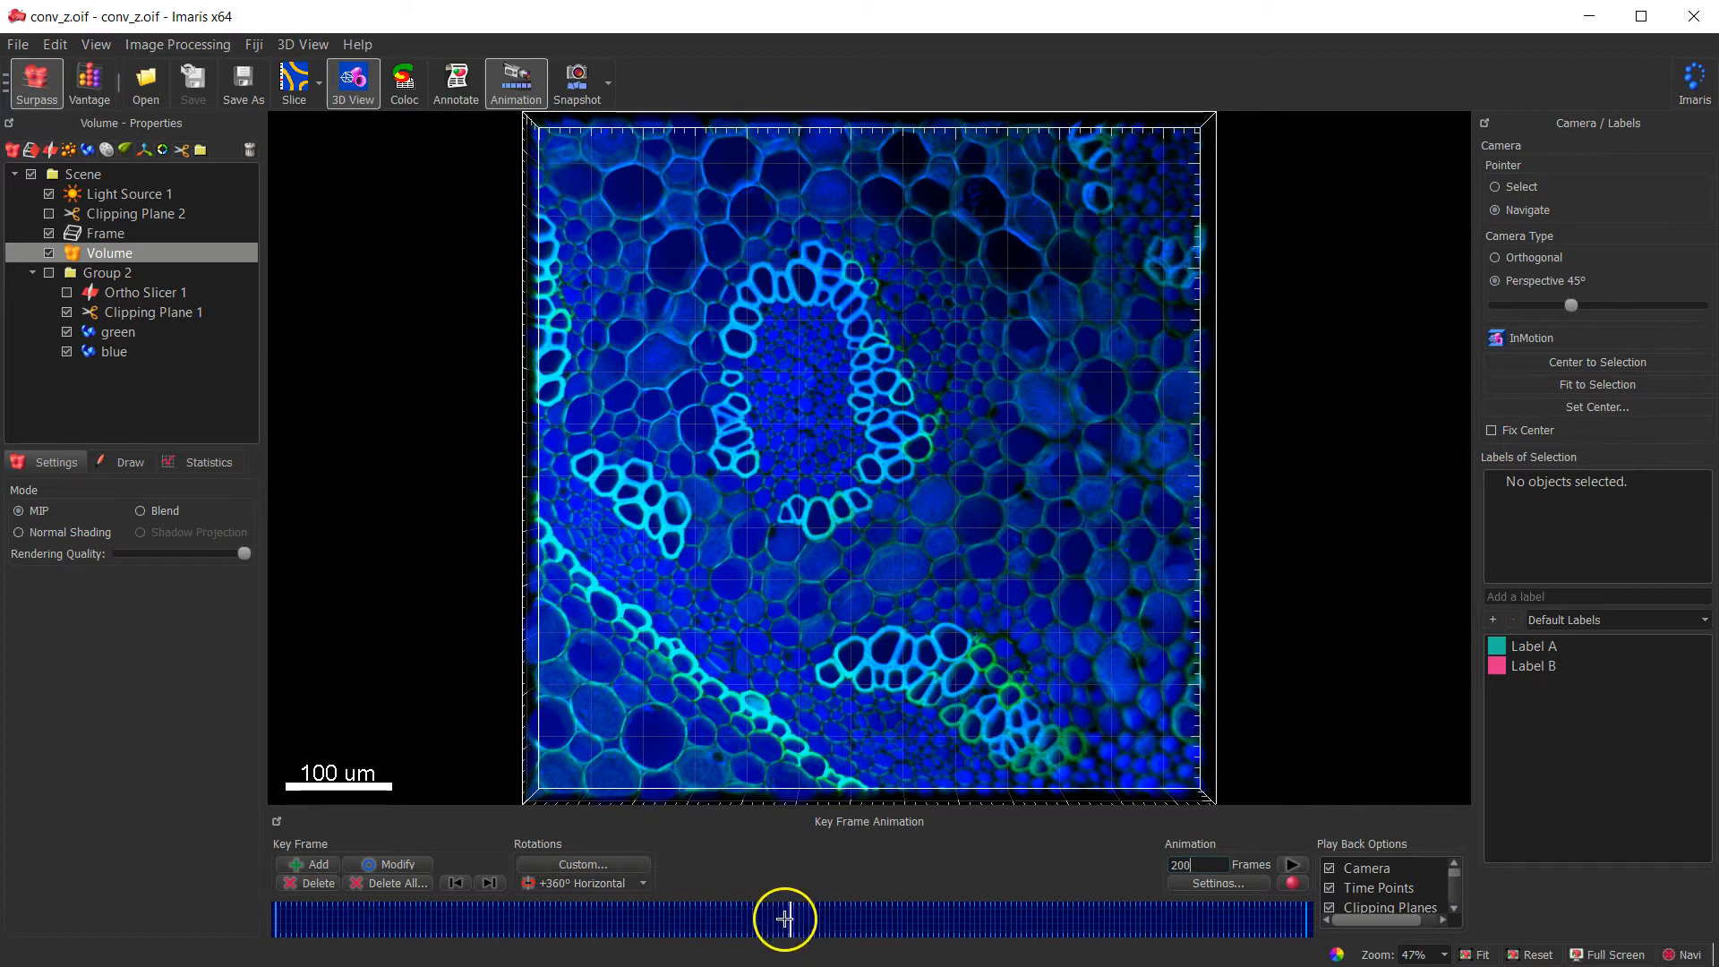
pyautogui.click(455, 883)
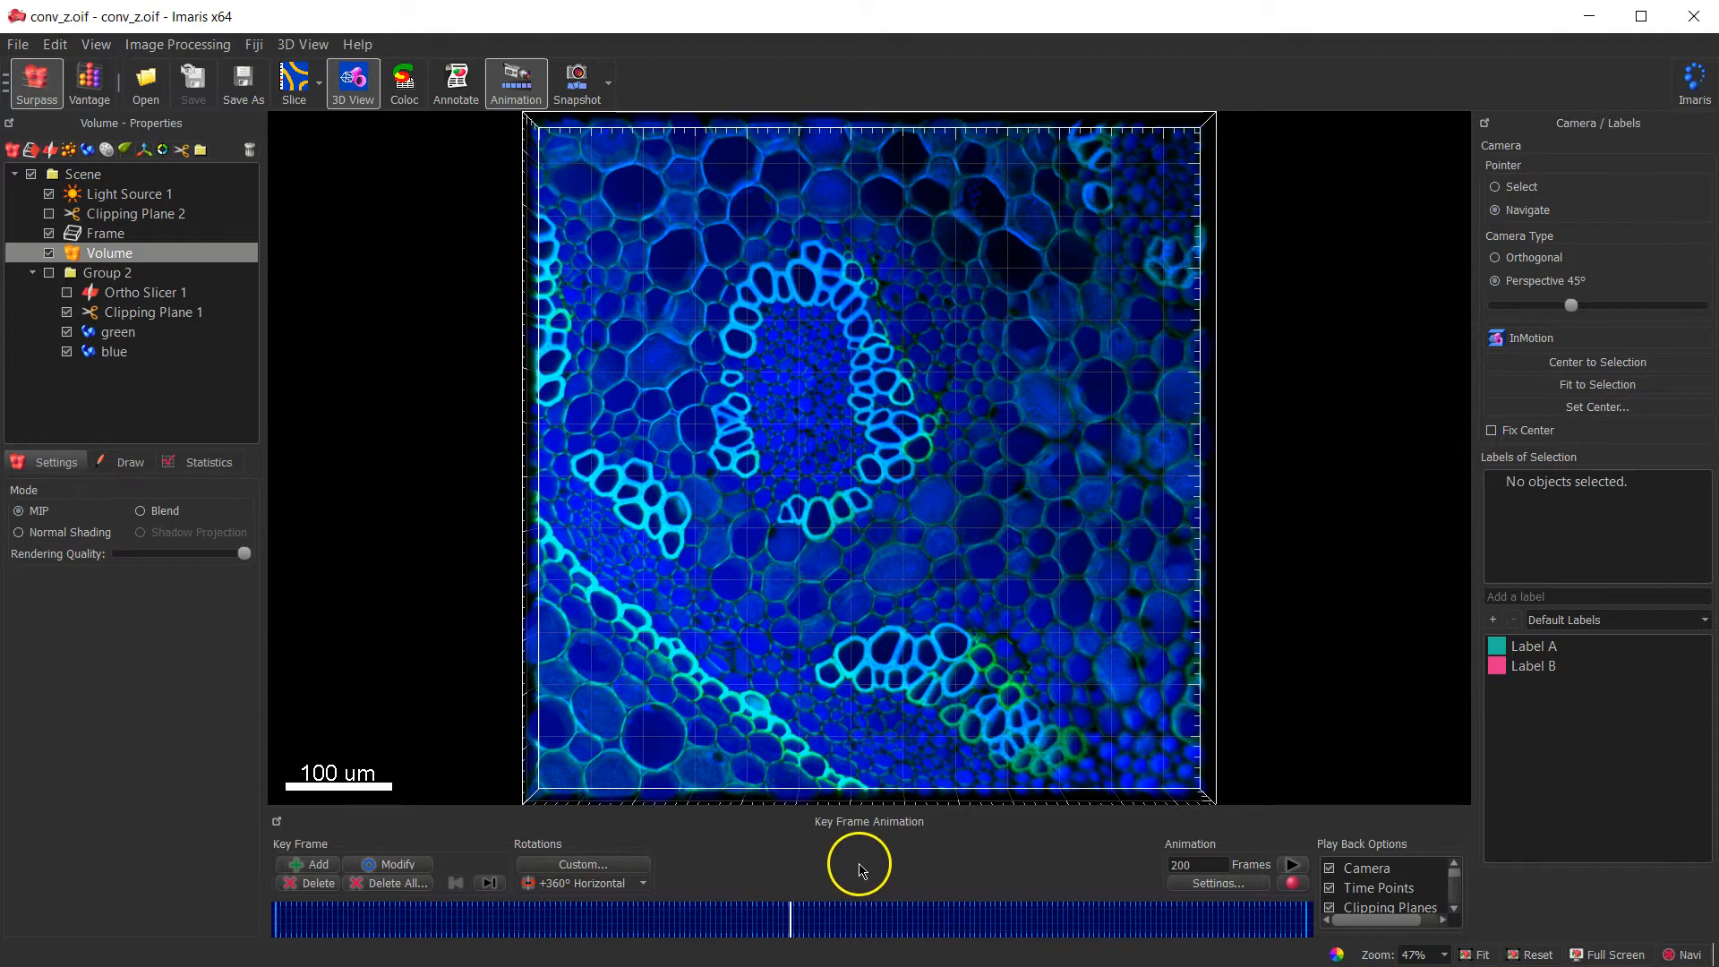
pyautogui.moveTo(792, 895)
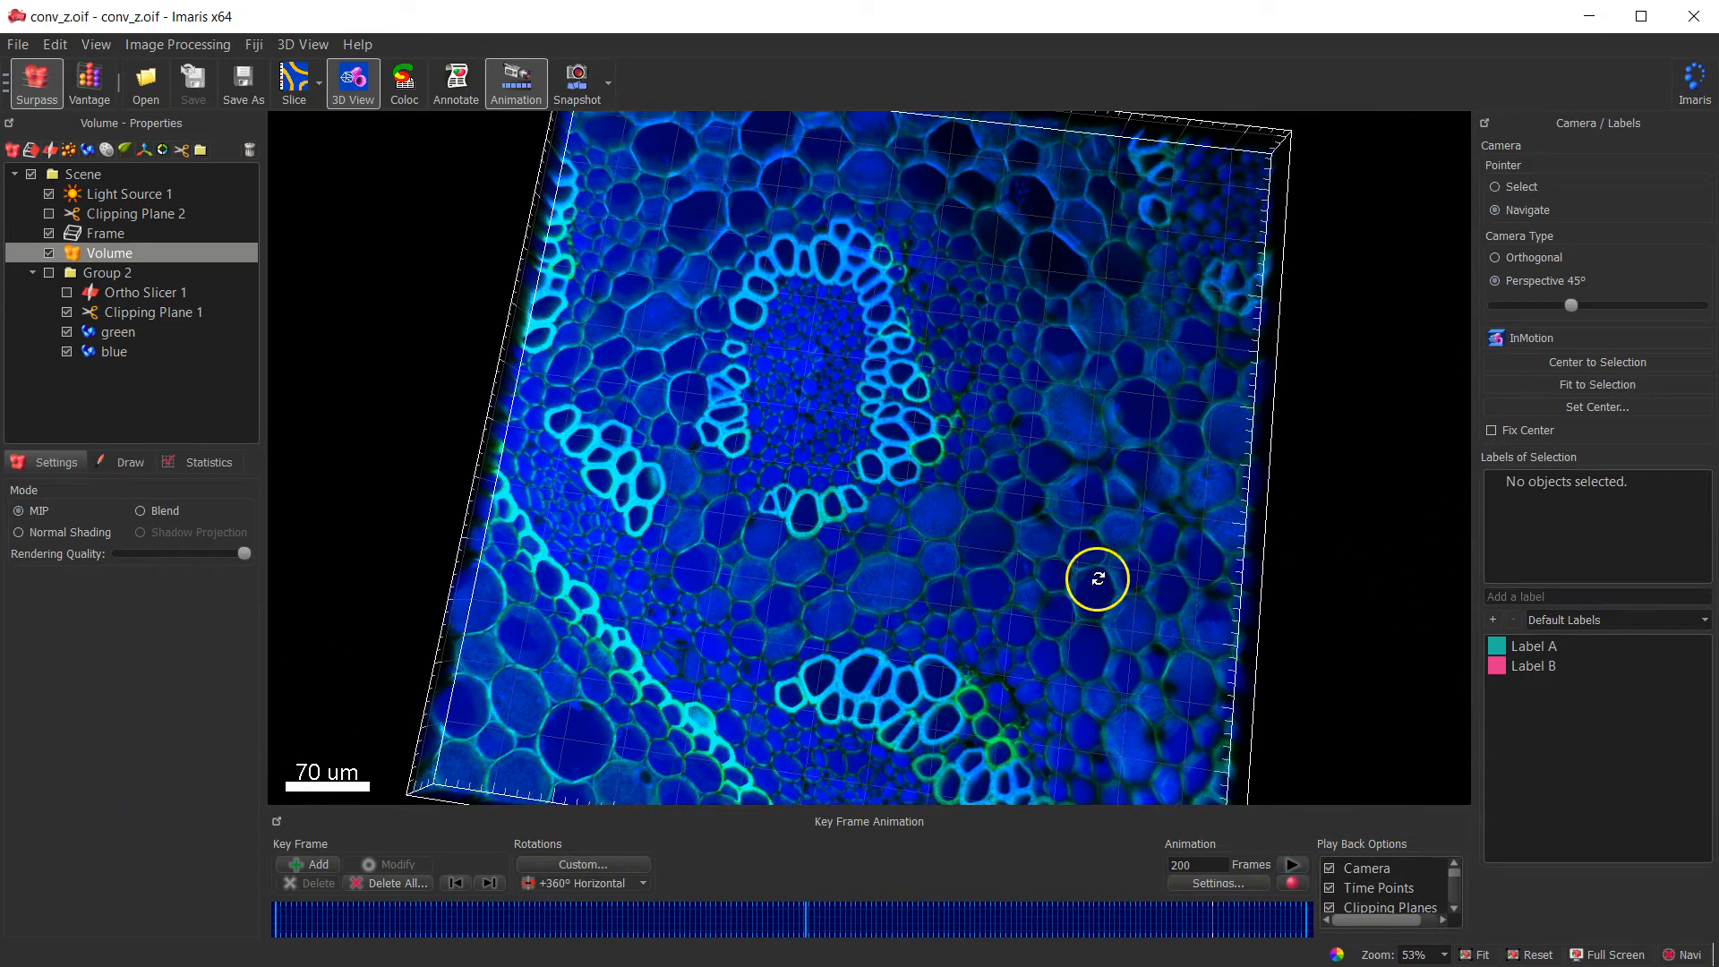
pyautogui.moveTo(1275, 747)
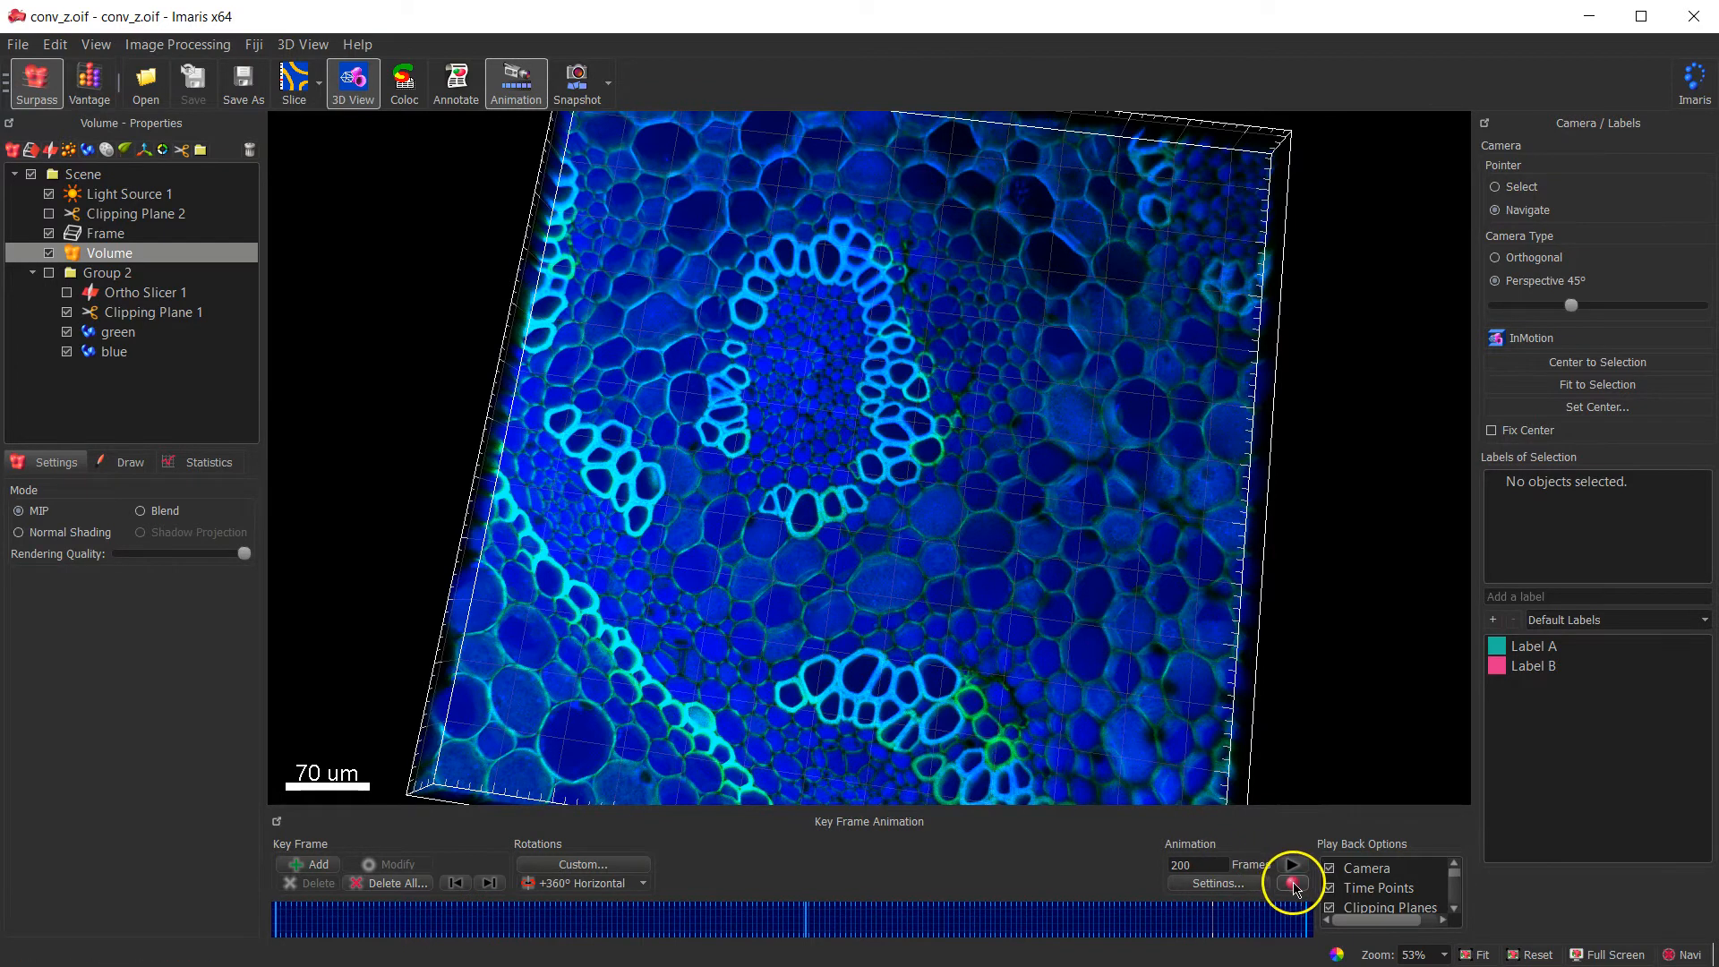
# - Start exporting the keyframe animation as a movie with the Record button
pyautogui.click(1291, 883)
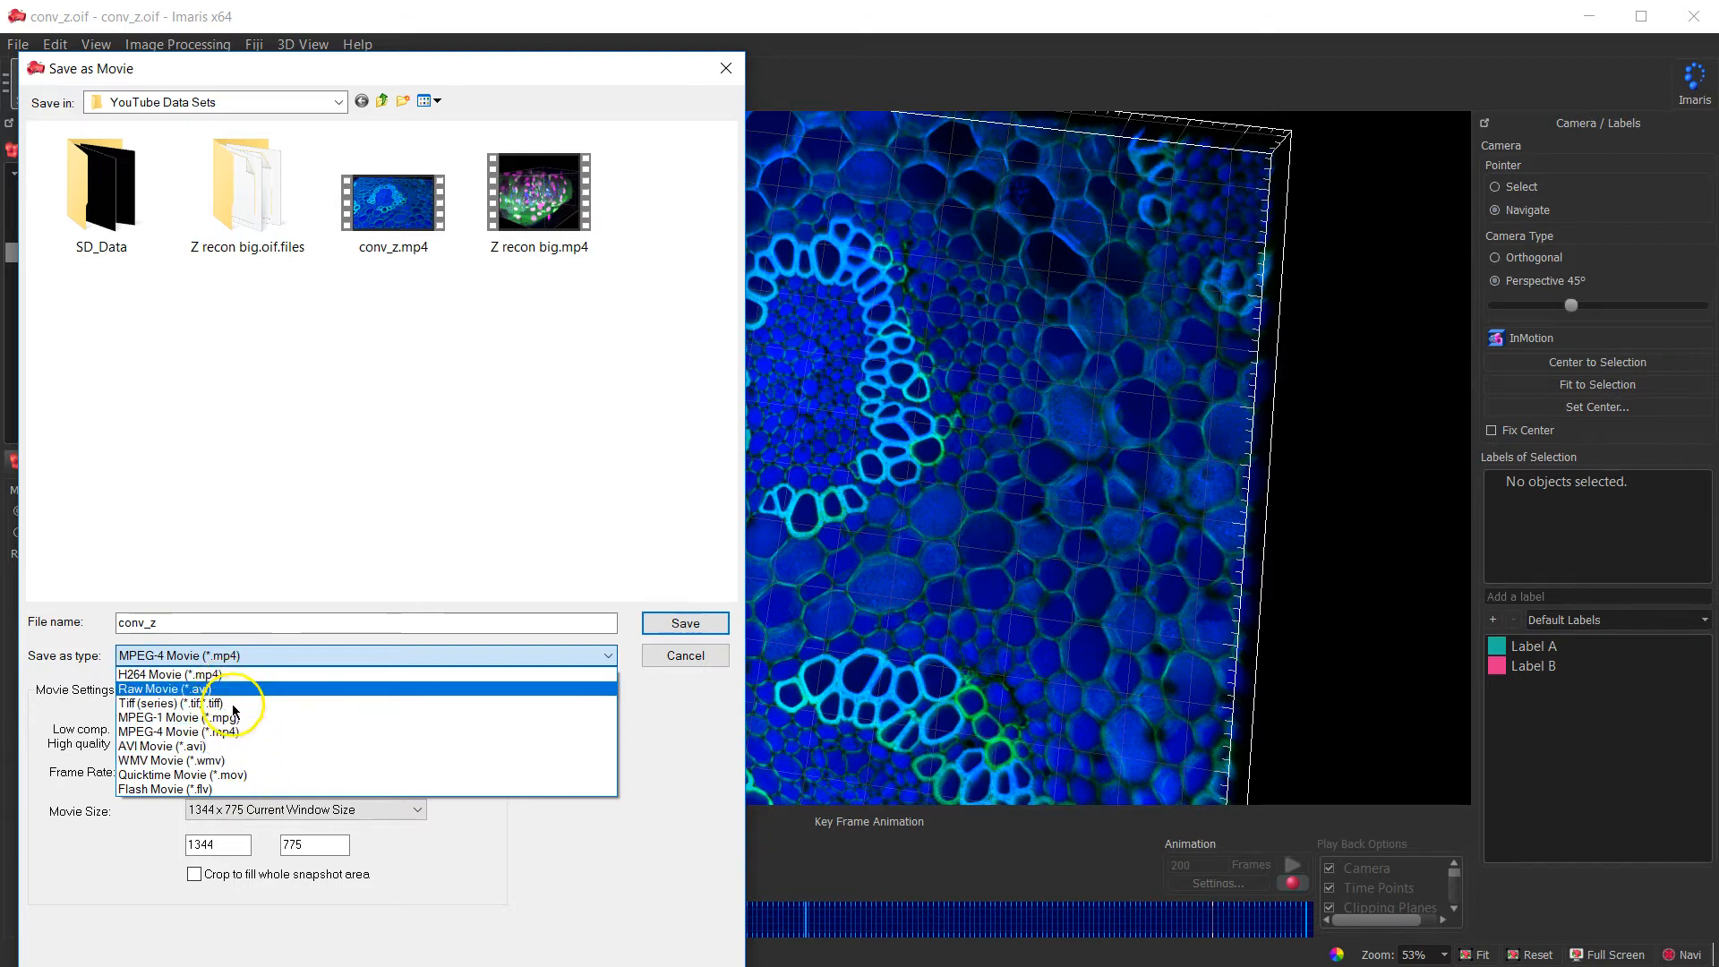
pyautogui.moveTo(248, 776)
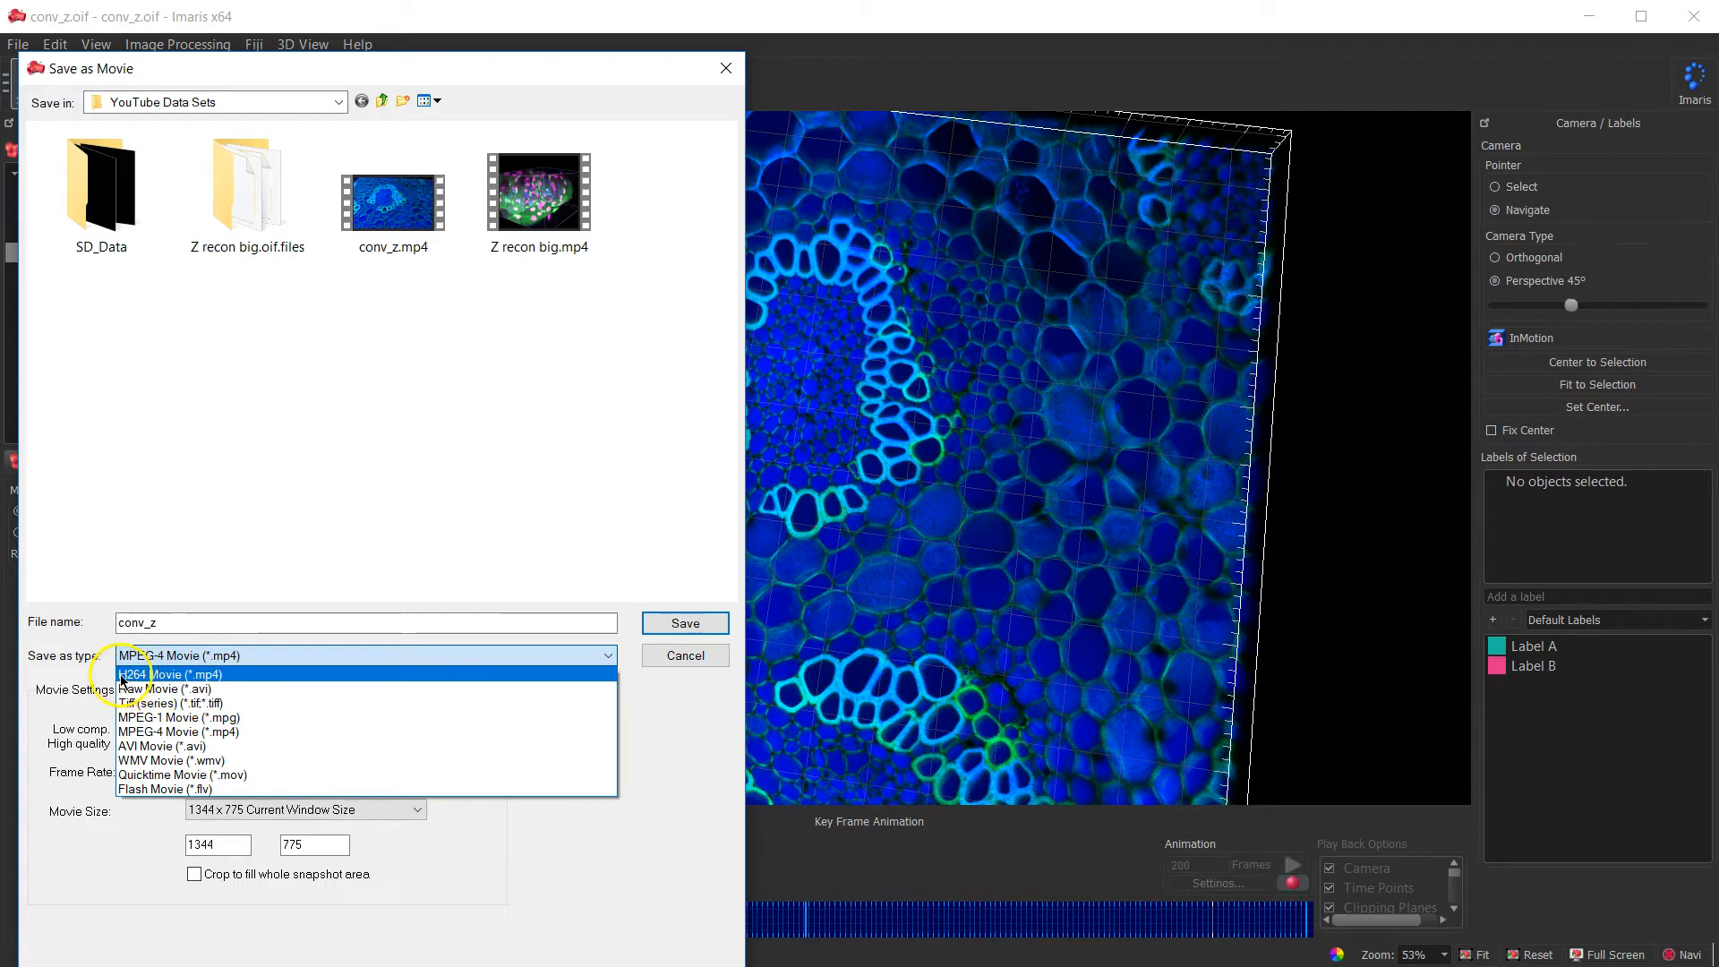
pyautogui.moveTo(233, 677)
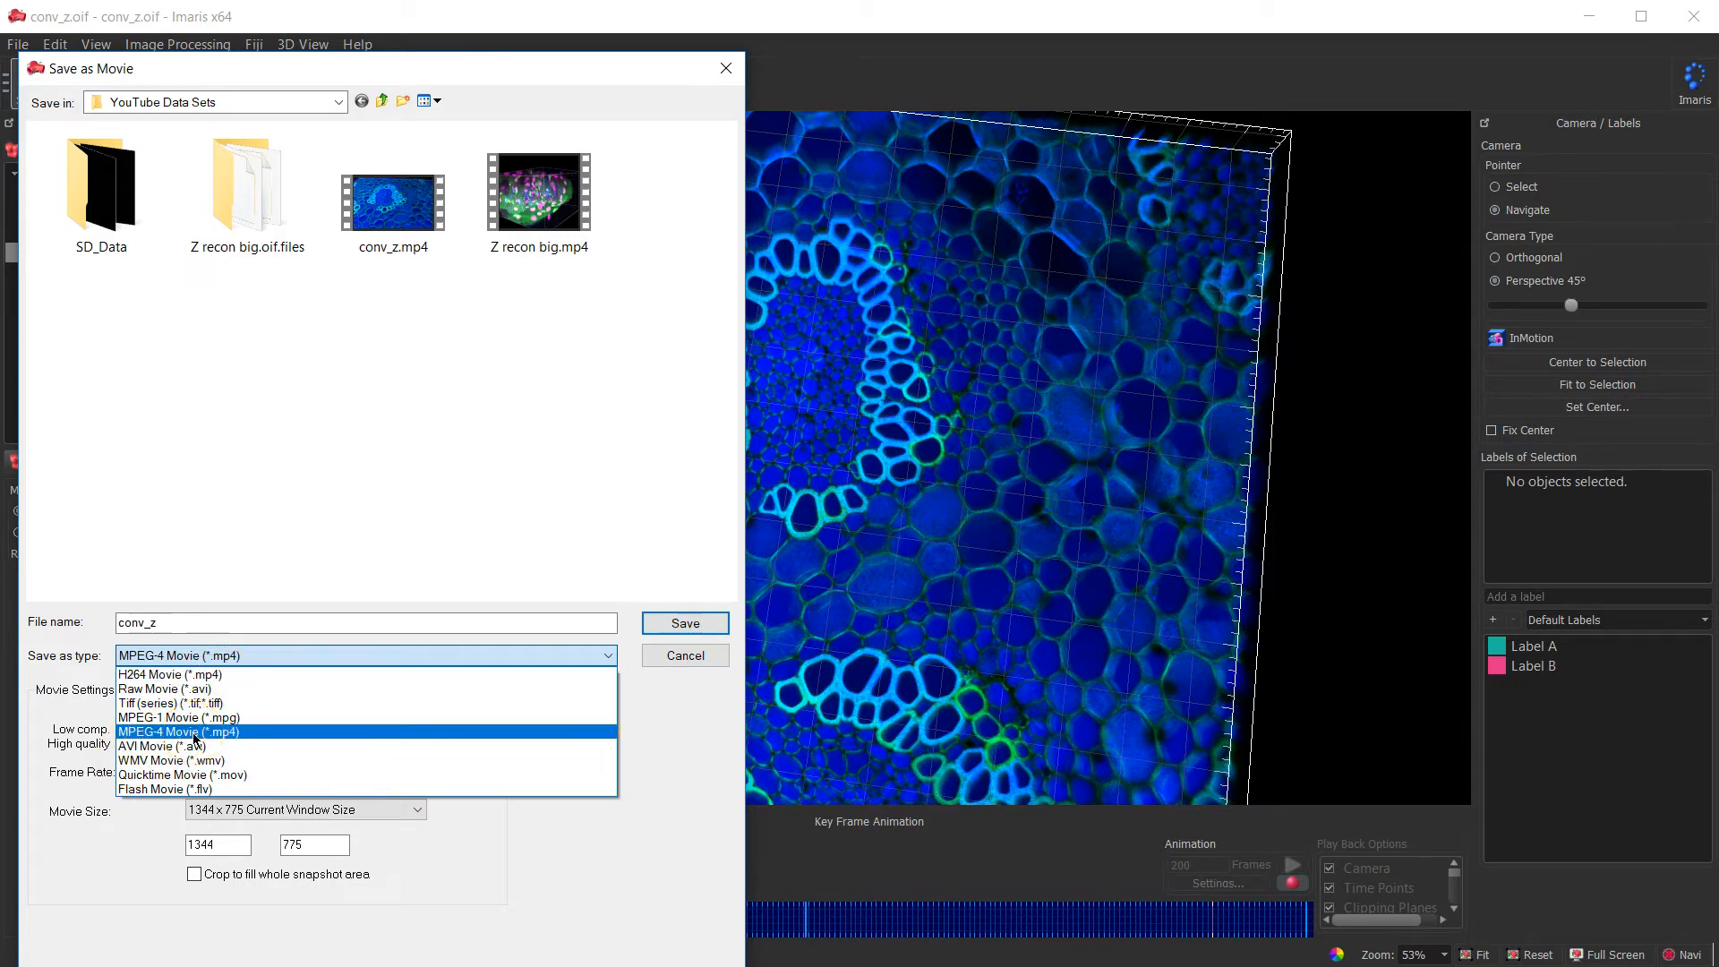
# - Keep MPEG-4, set compression factor 0 and movie size 1280 x 720 HD, then save
pyautogui.click(179, 732)
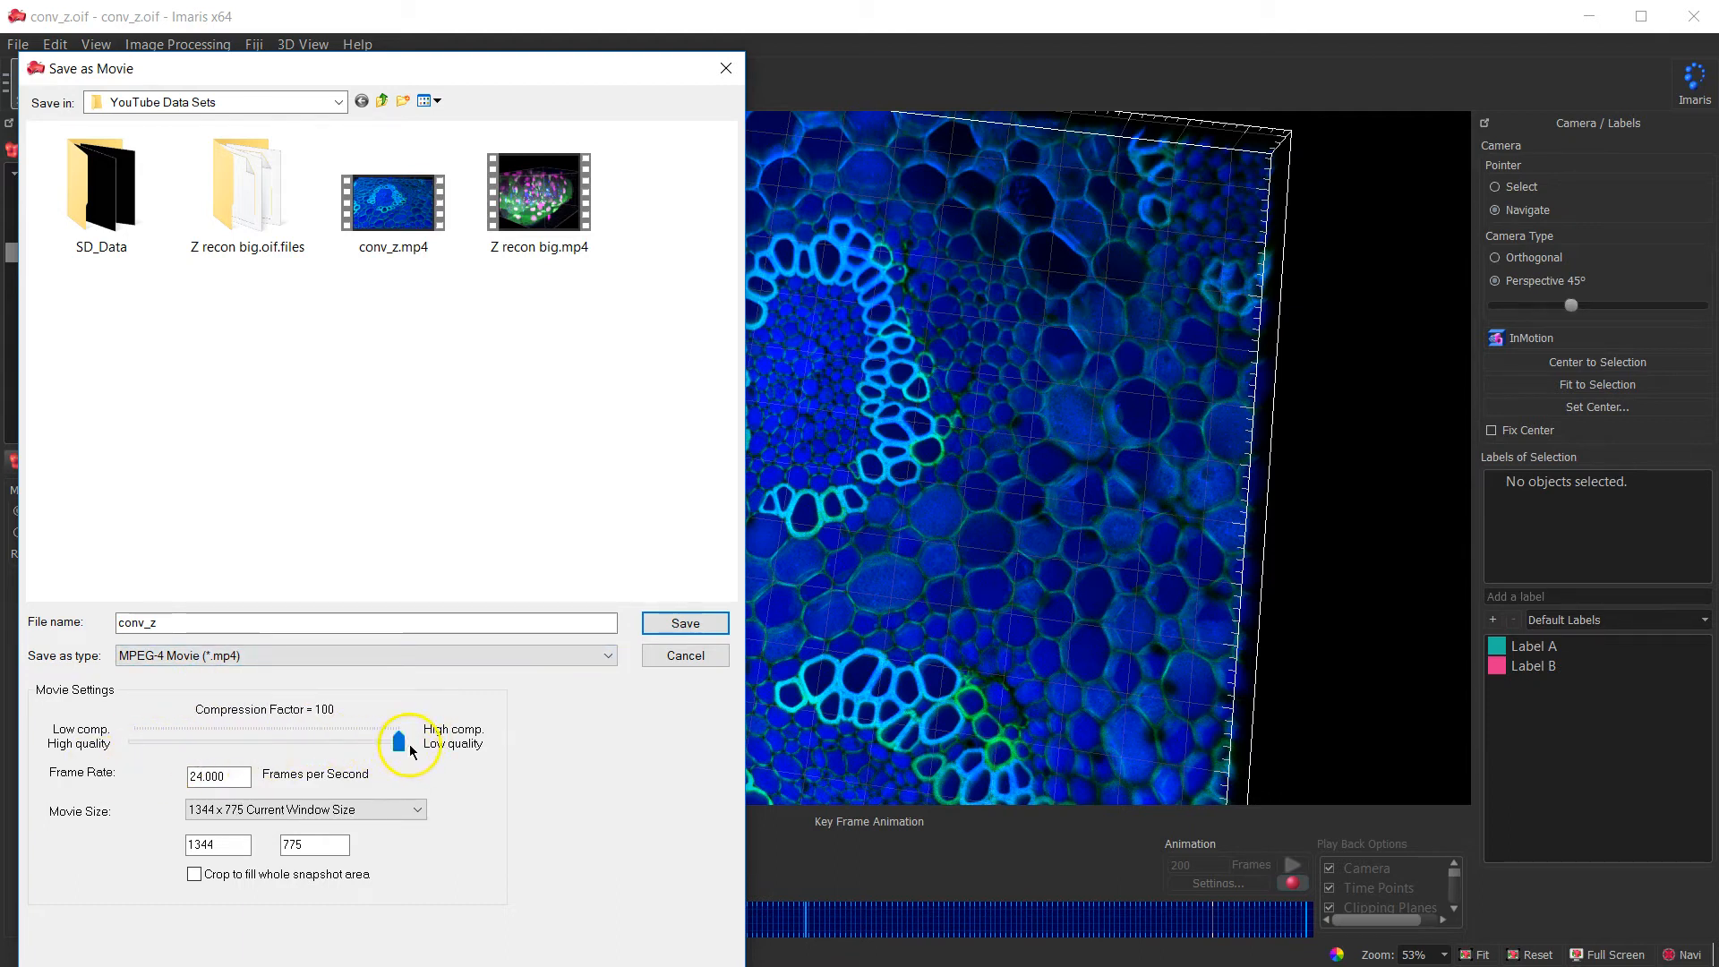
pyautogui.moveTo(400, 742); pyautogui.dragTo(398, 742)
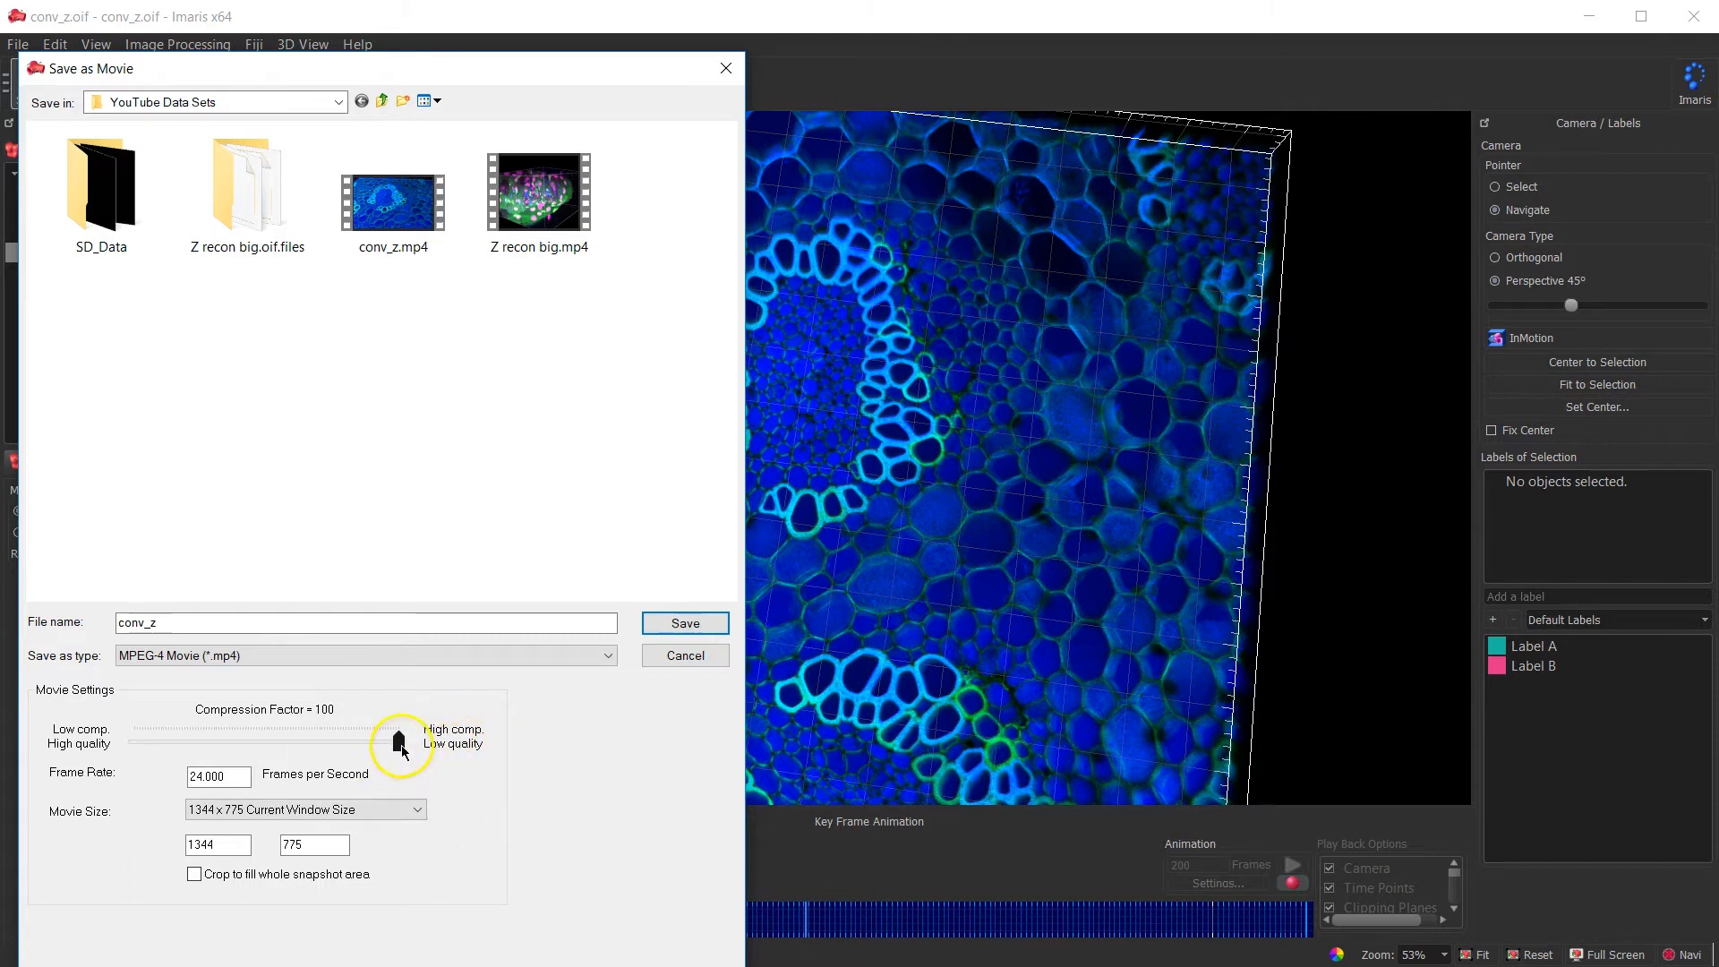
pyautogui.moveTo(400, 742); pyautogui.dragTo(133, 742)
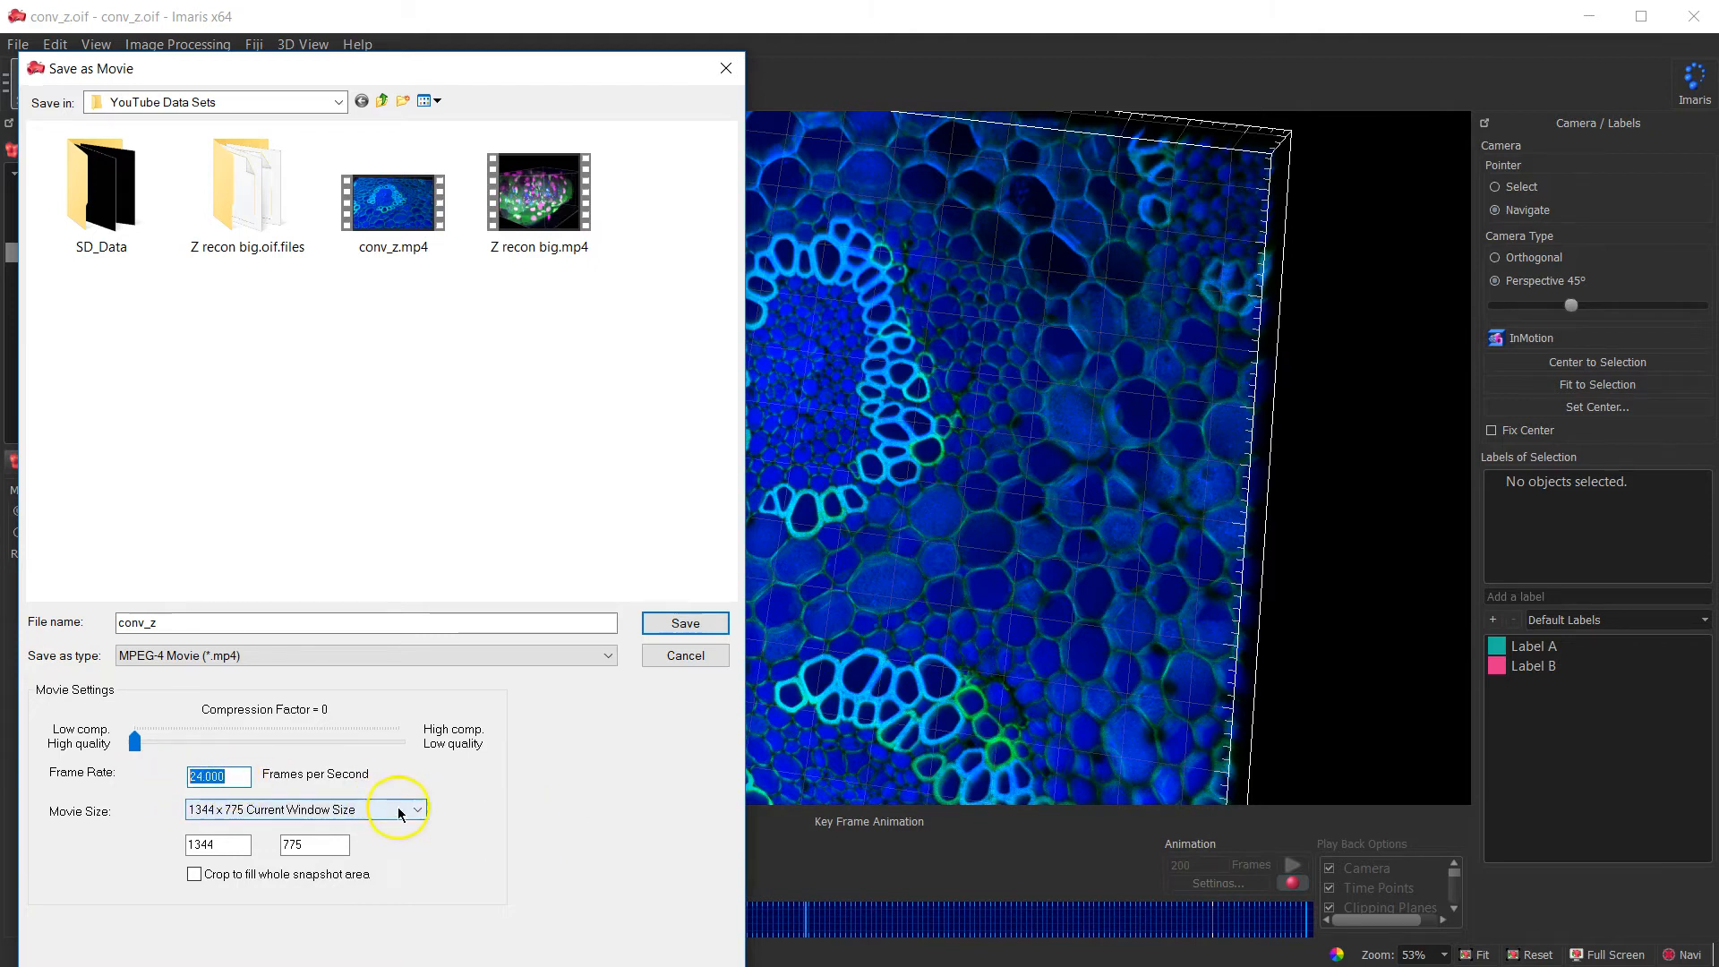
pyautogui.click(416, 810)
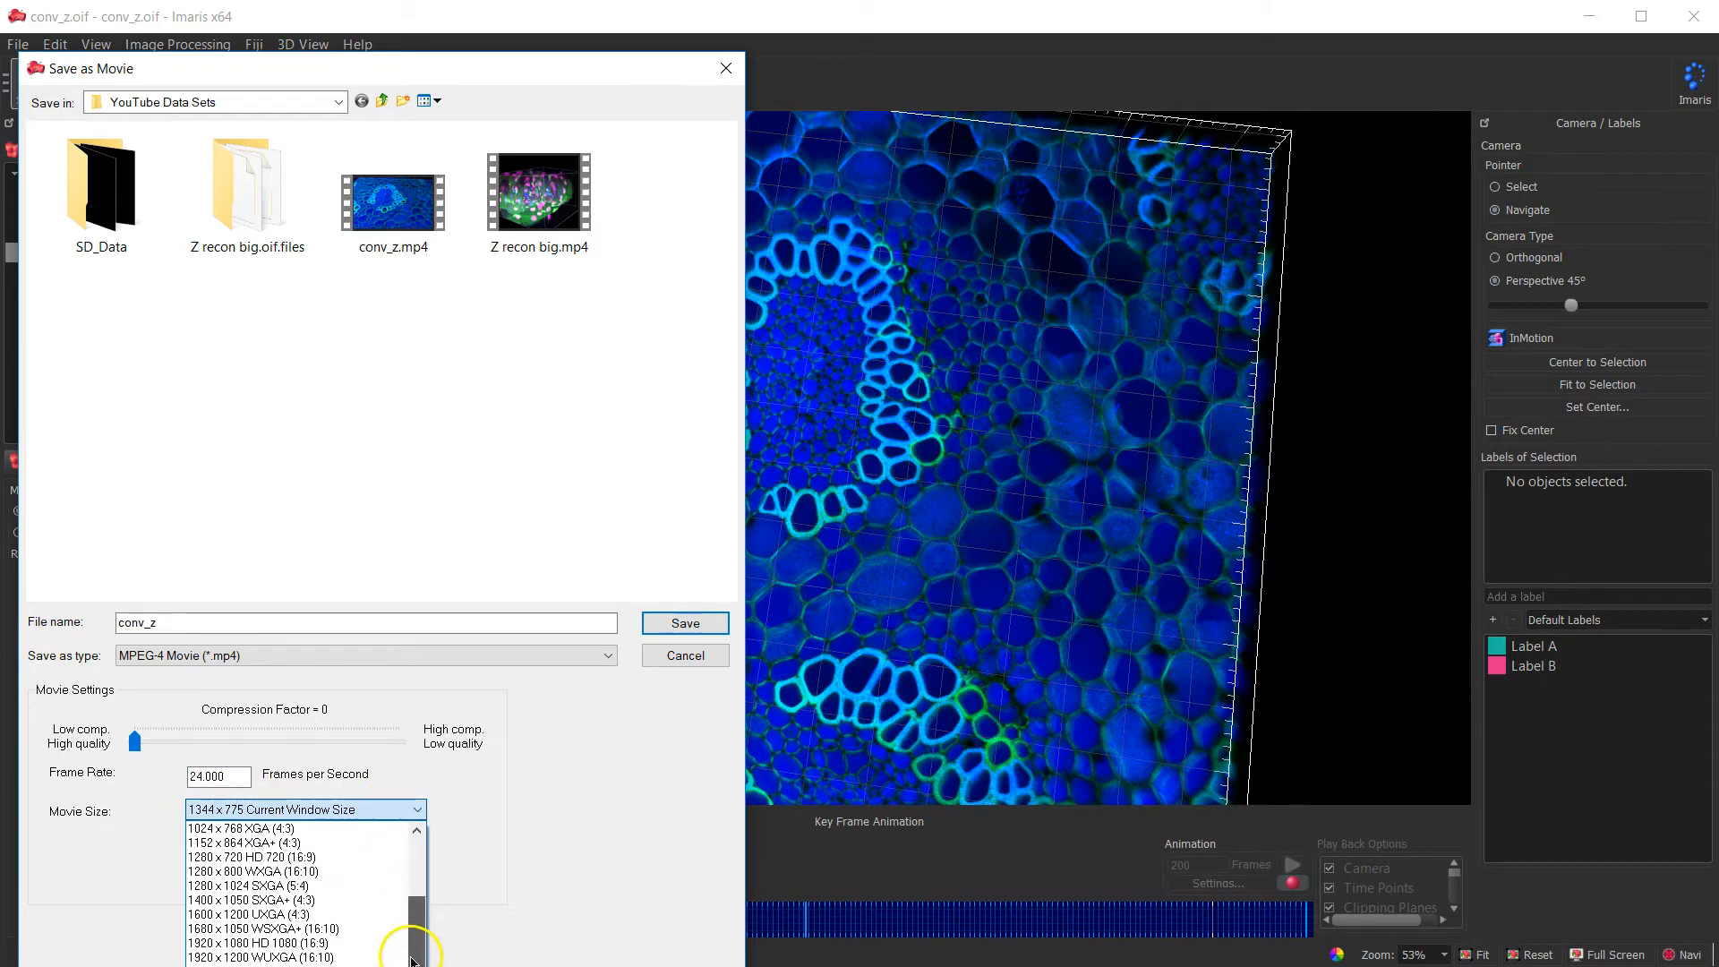
pyautogui.click(253, 856)
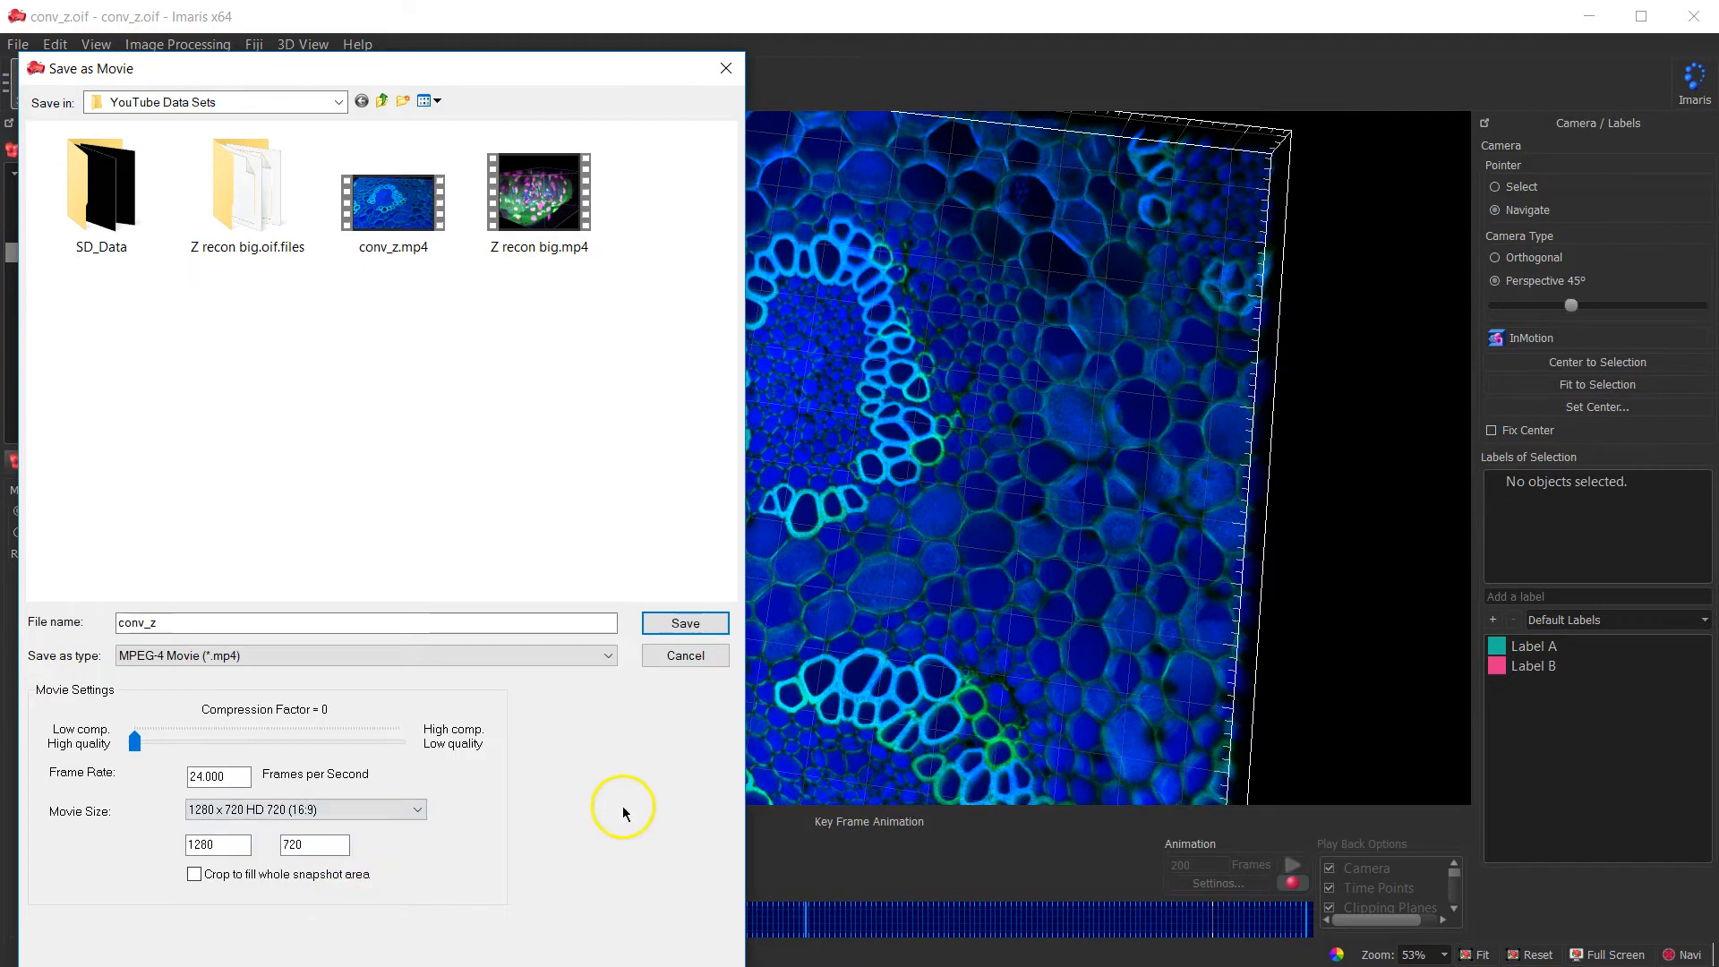
pyautogui.moveTo(767, 834)
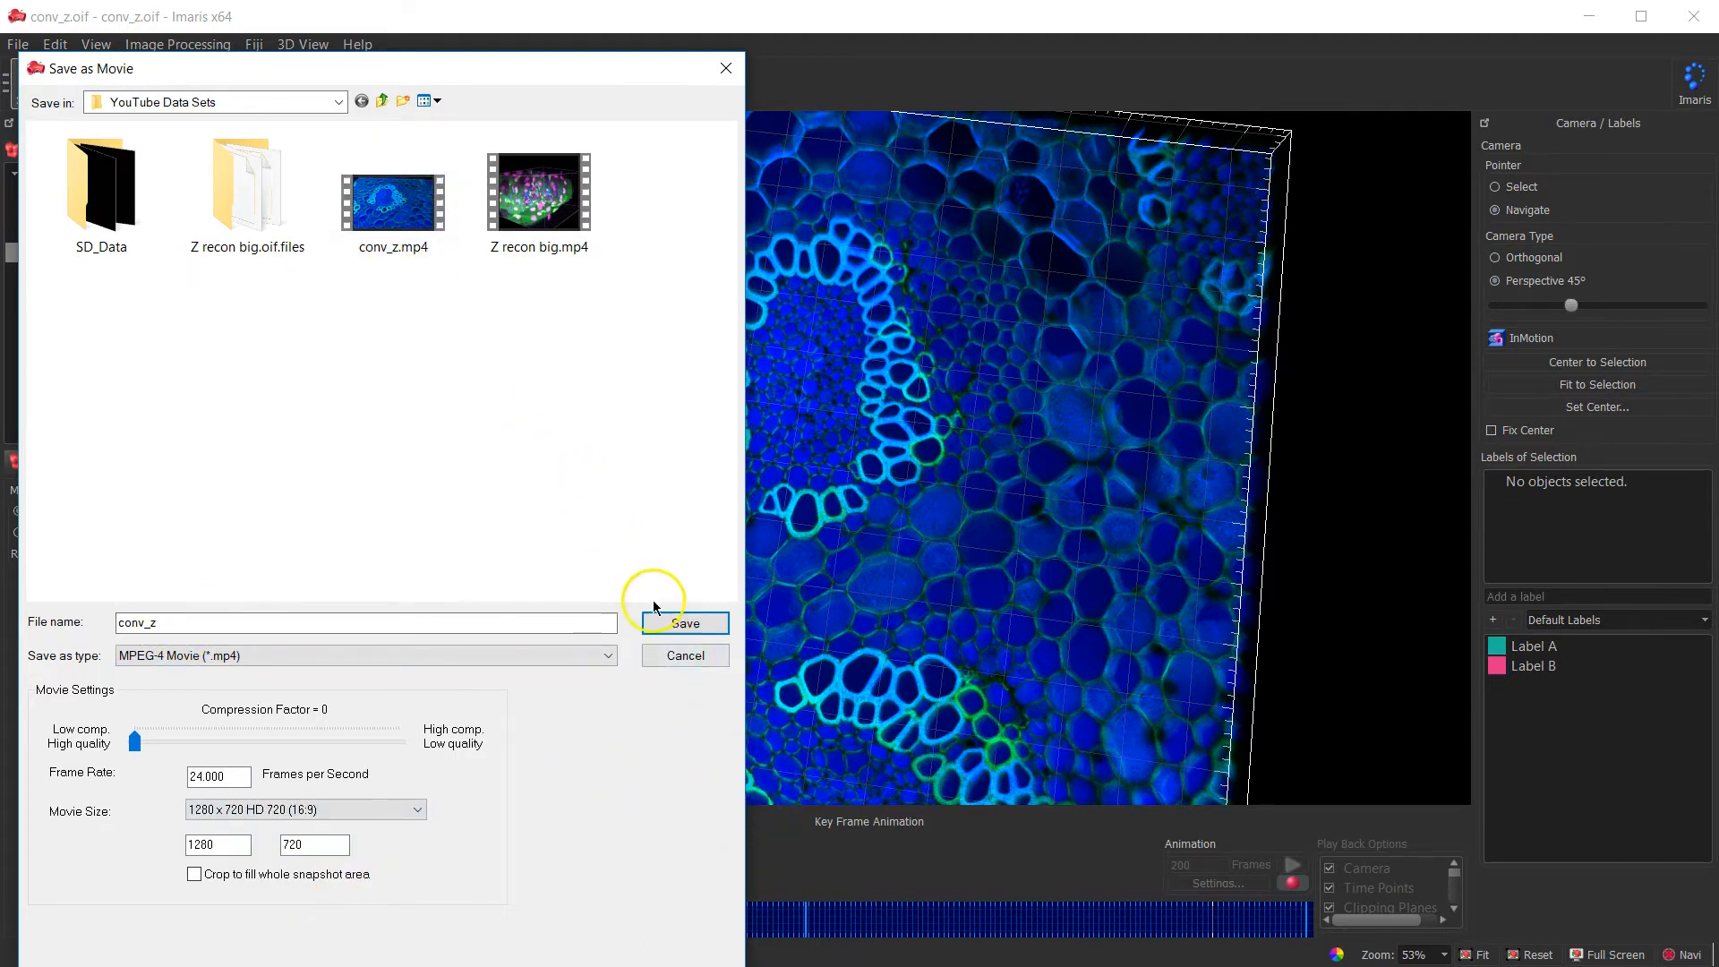
pyautogui.click(684, 623)
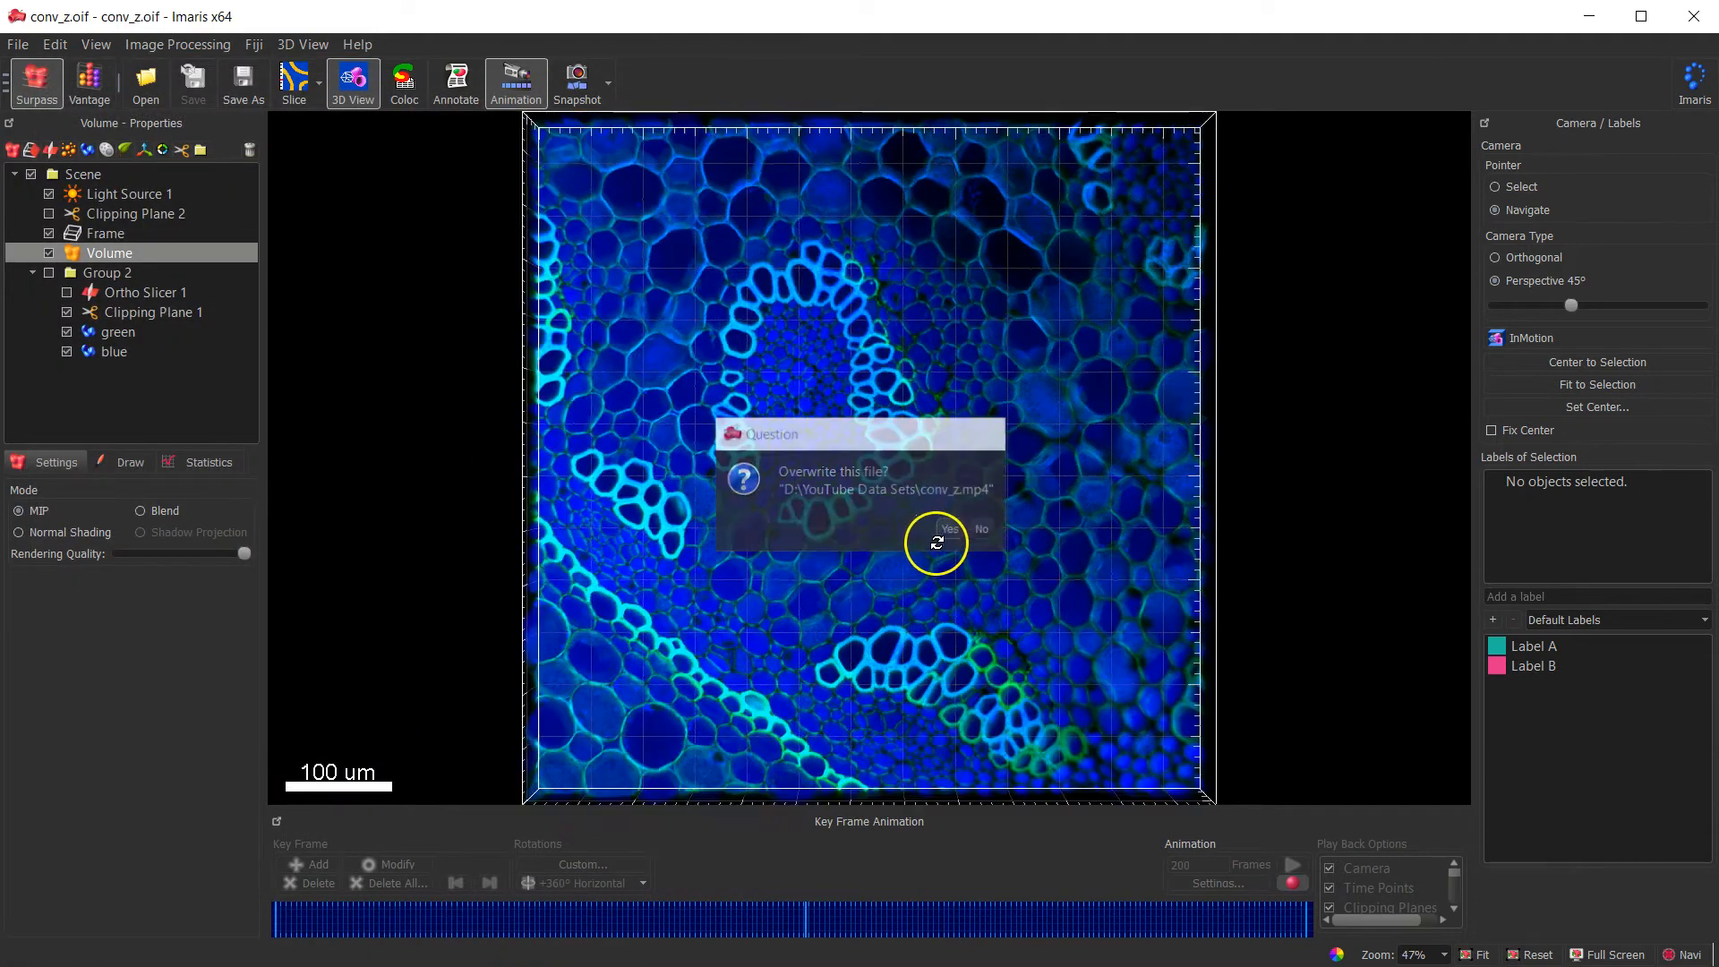
# - Confirm overwriting conv_z.mp4 and let the animation render and open in Movies & TV
pyautogui.click(949, 529)
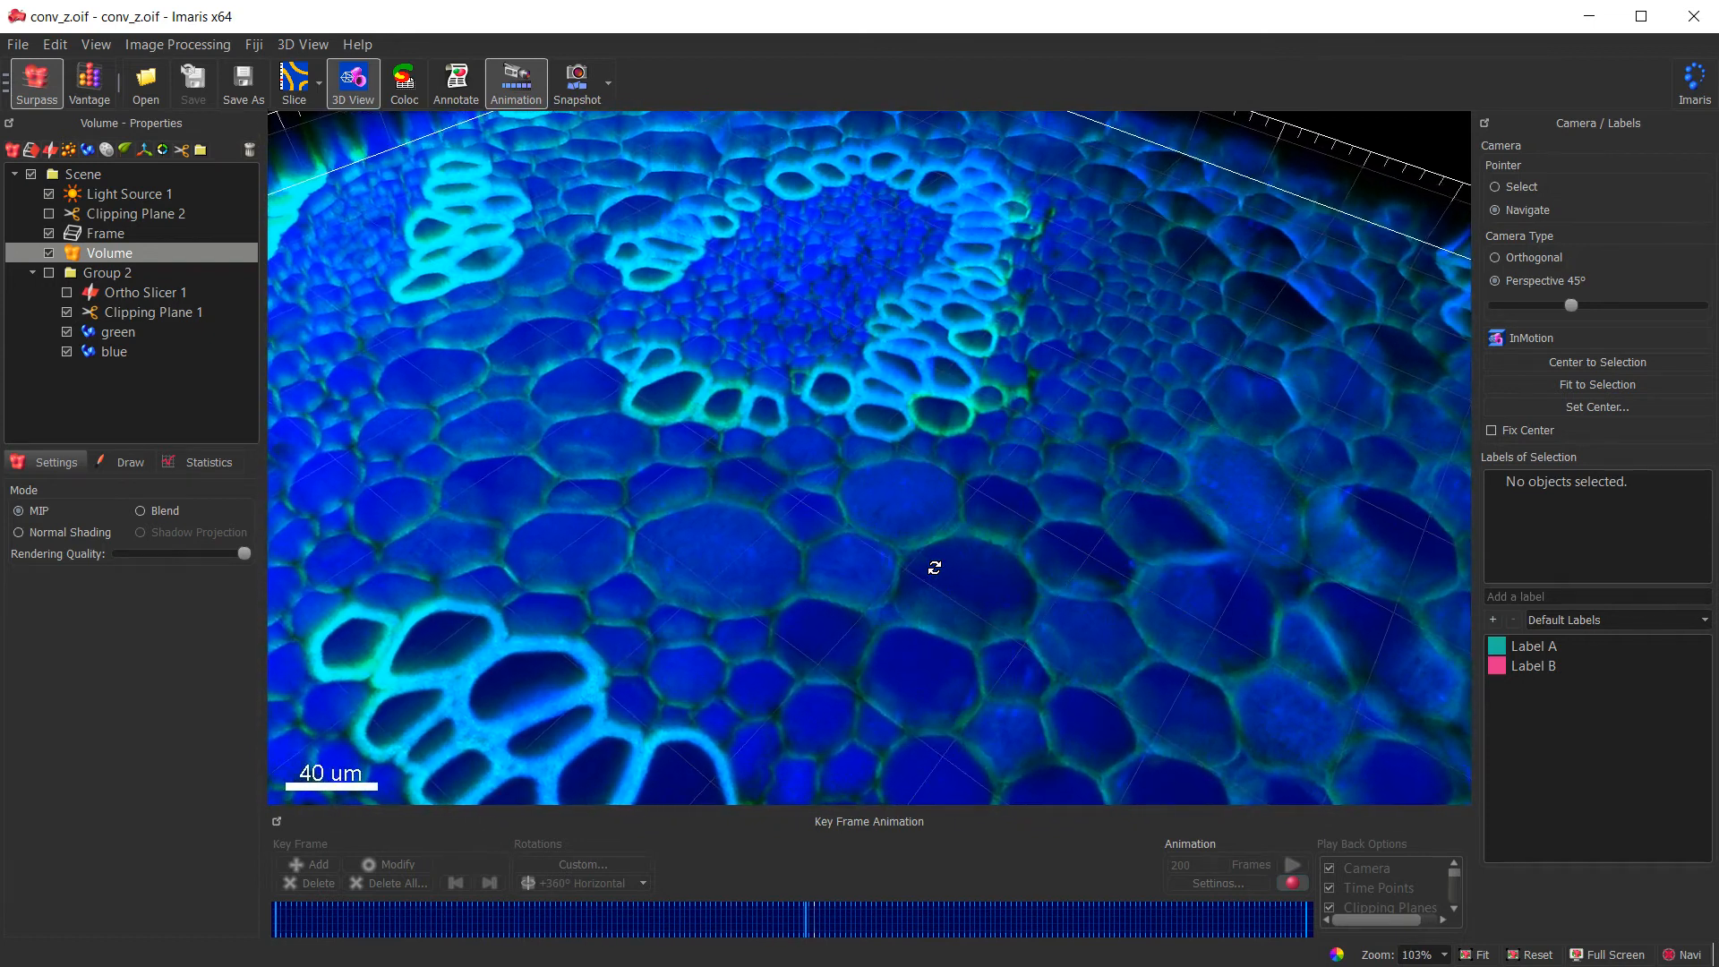
pyautogui.scroll(-3)
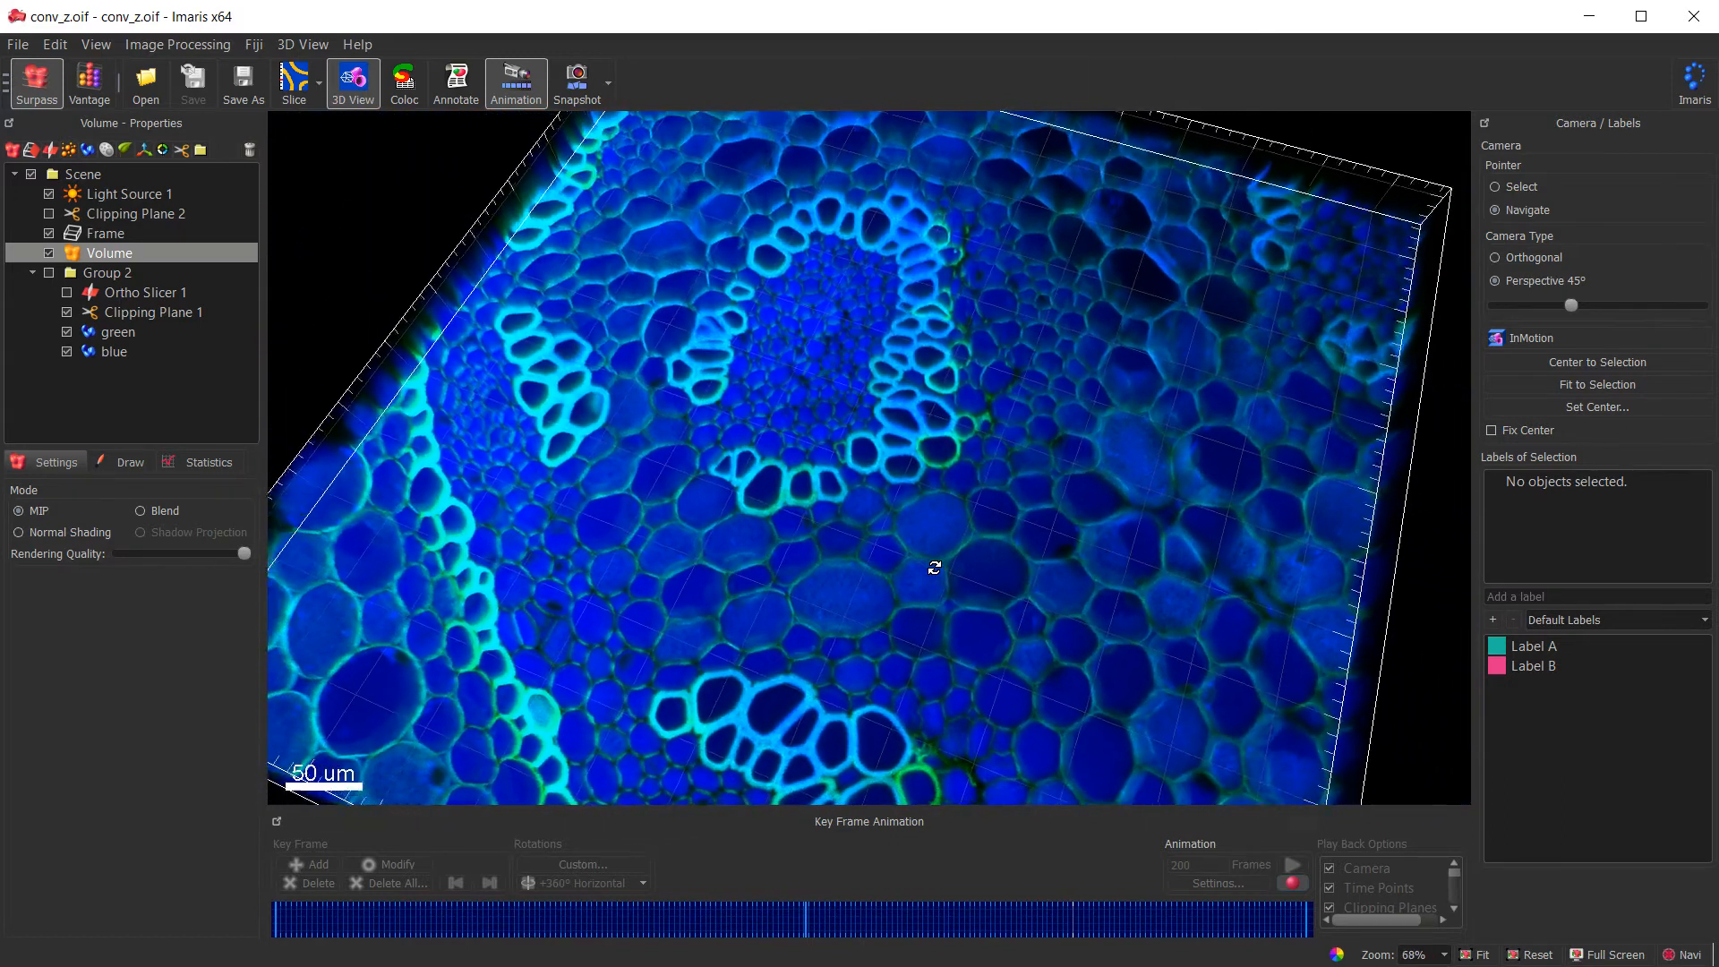
pyautogui.scroll(-3)
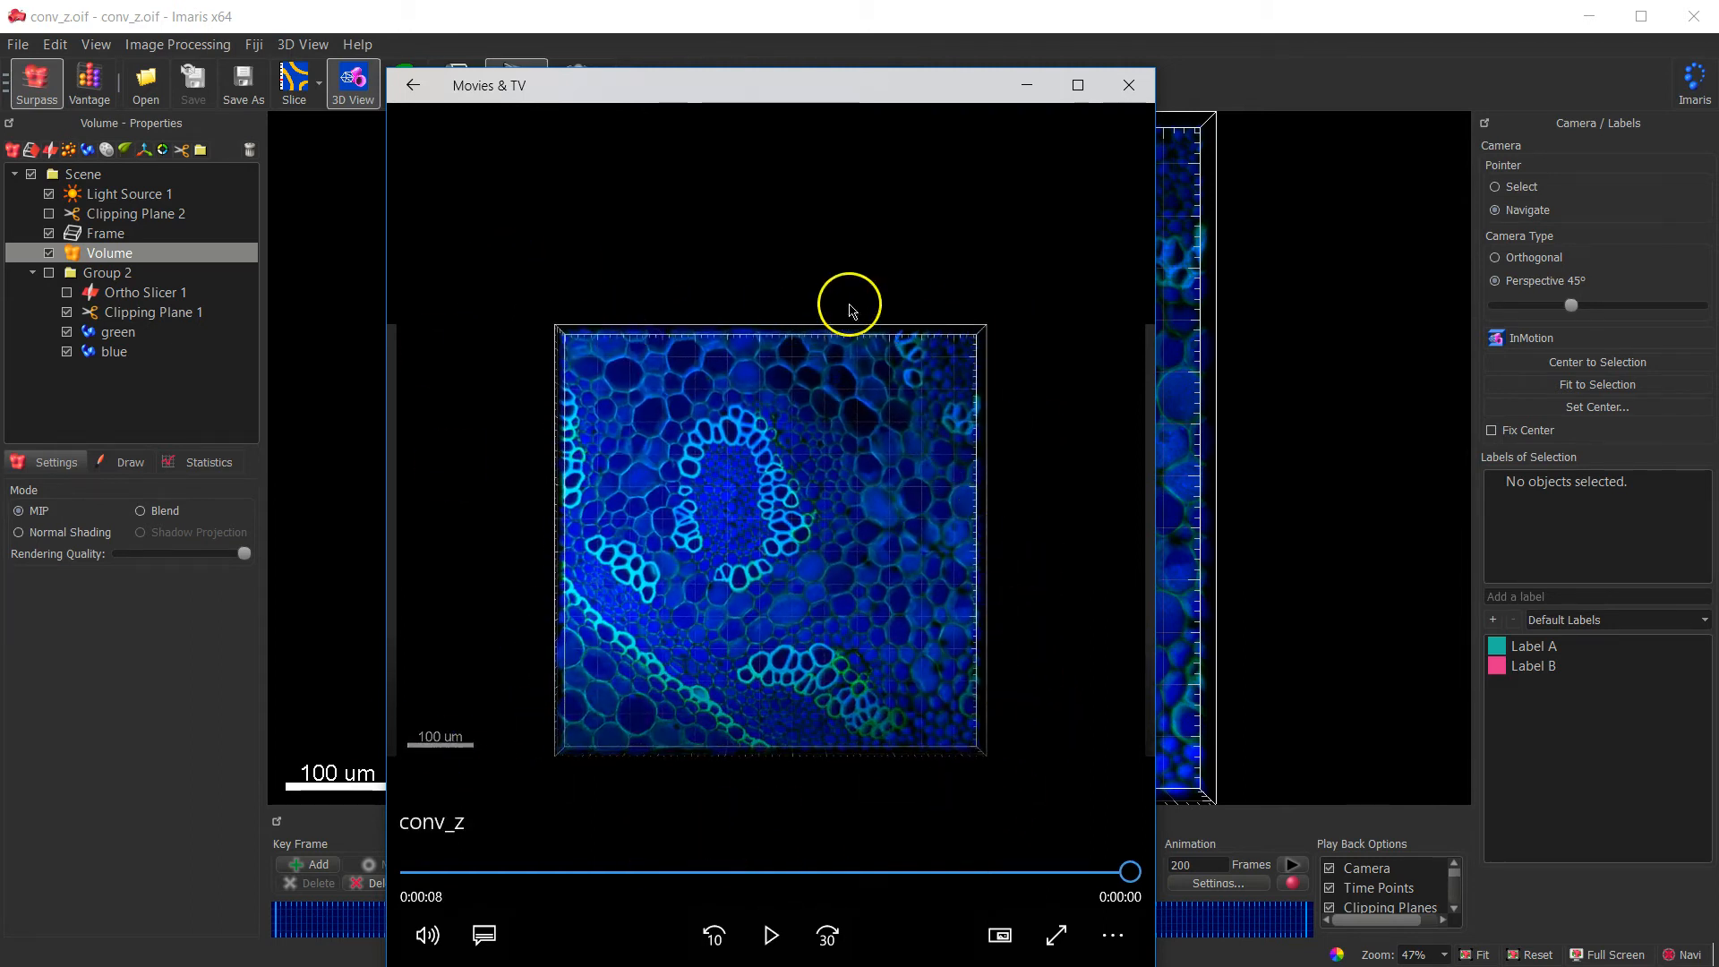
# - Scrub conv_z.mp4 back to about six seconds, then close Movies & TV
pyautogui.moveTo(1132, 871); pyautogui.dragTo(1080, 877)
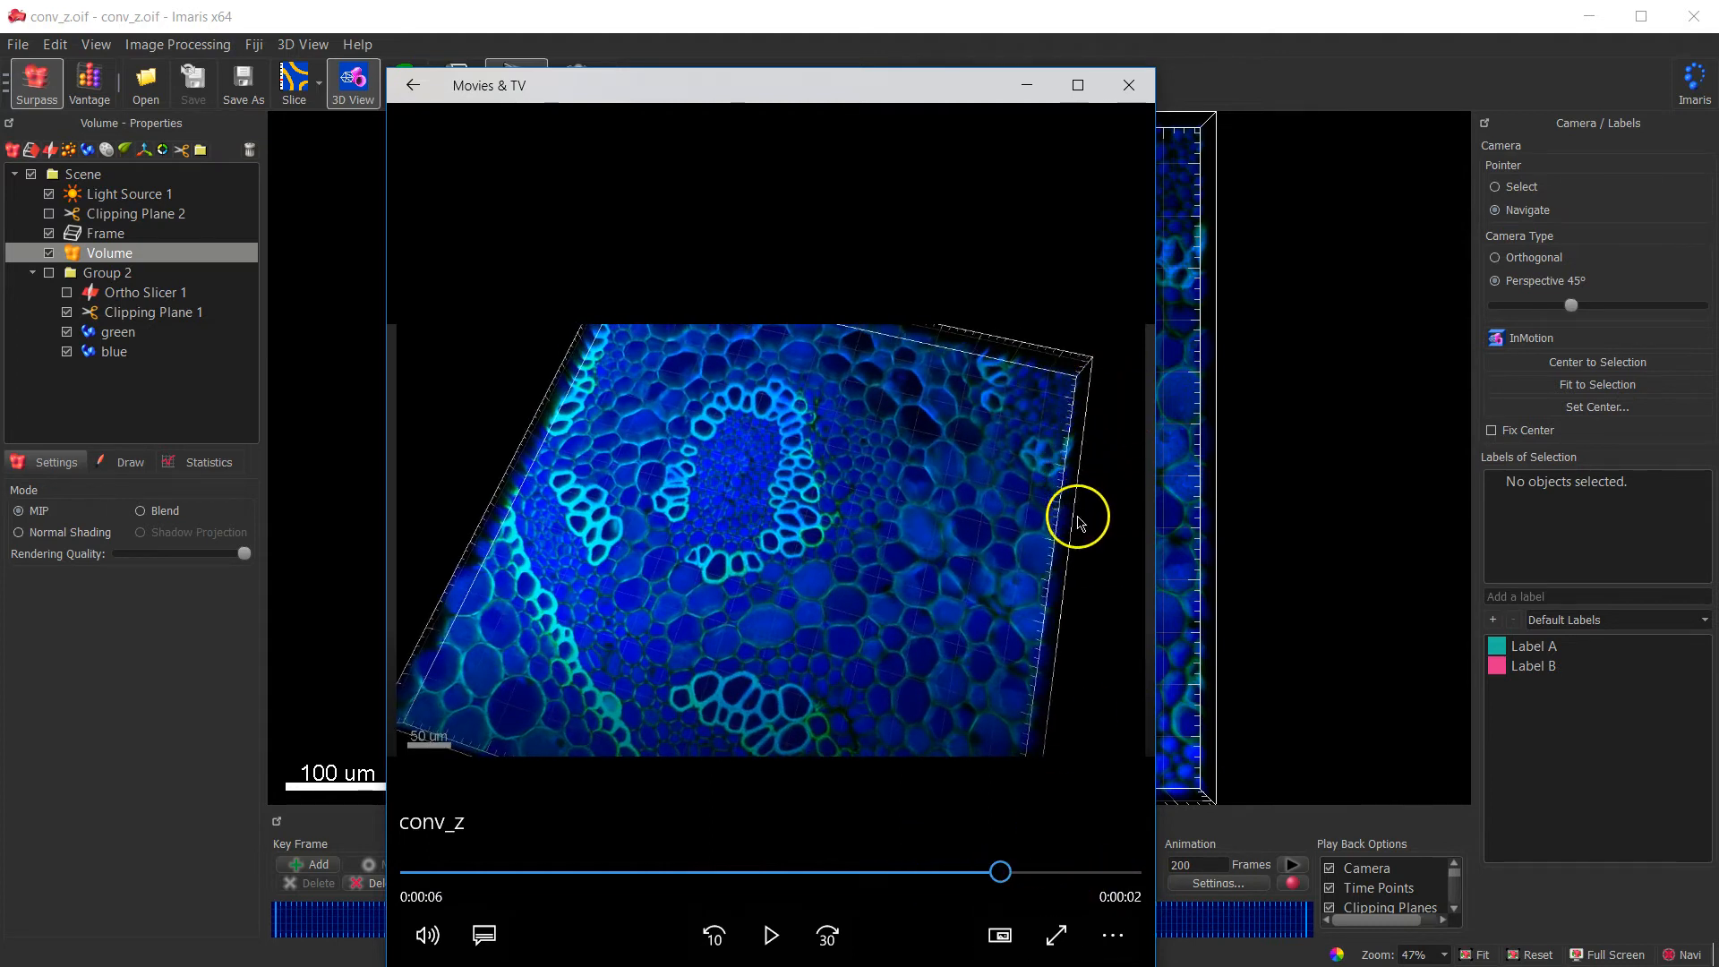
pyautogui.moveTo(1129, 85)
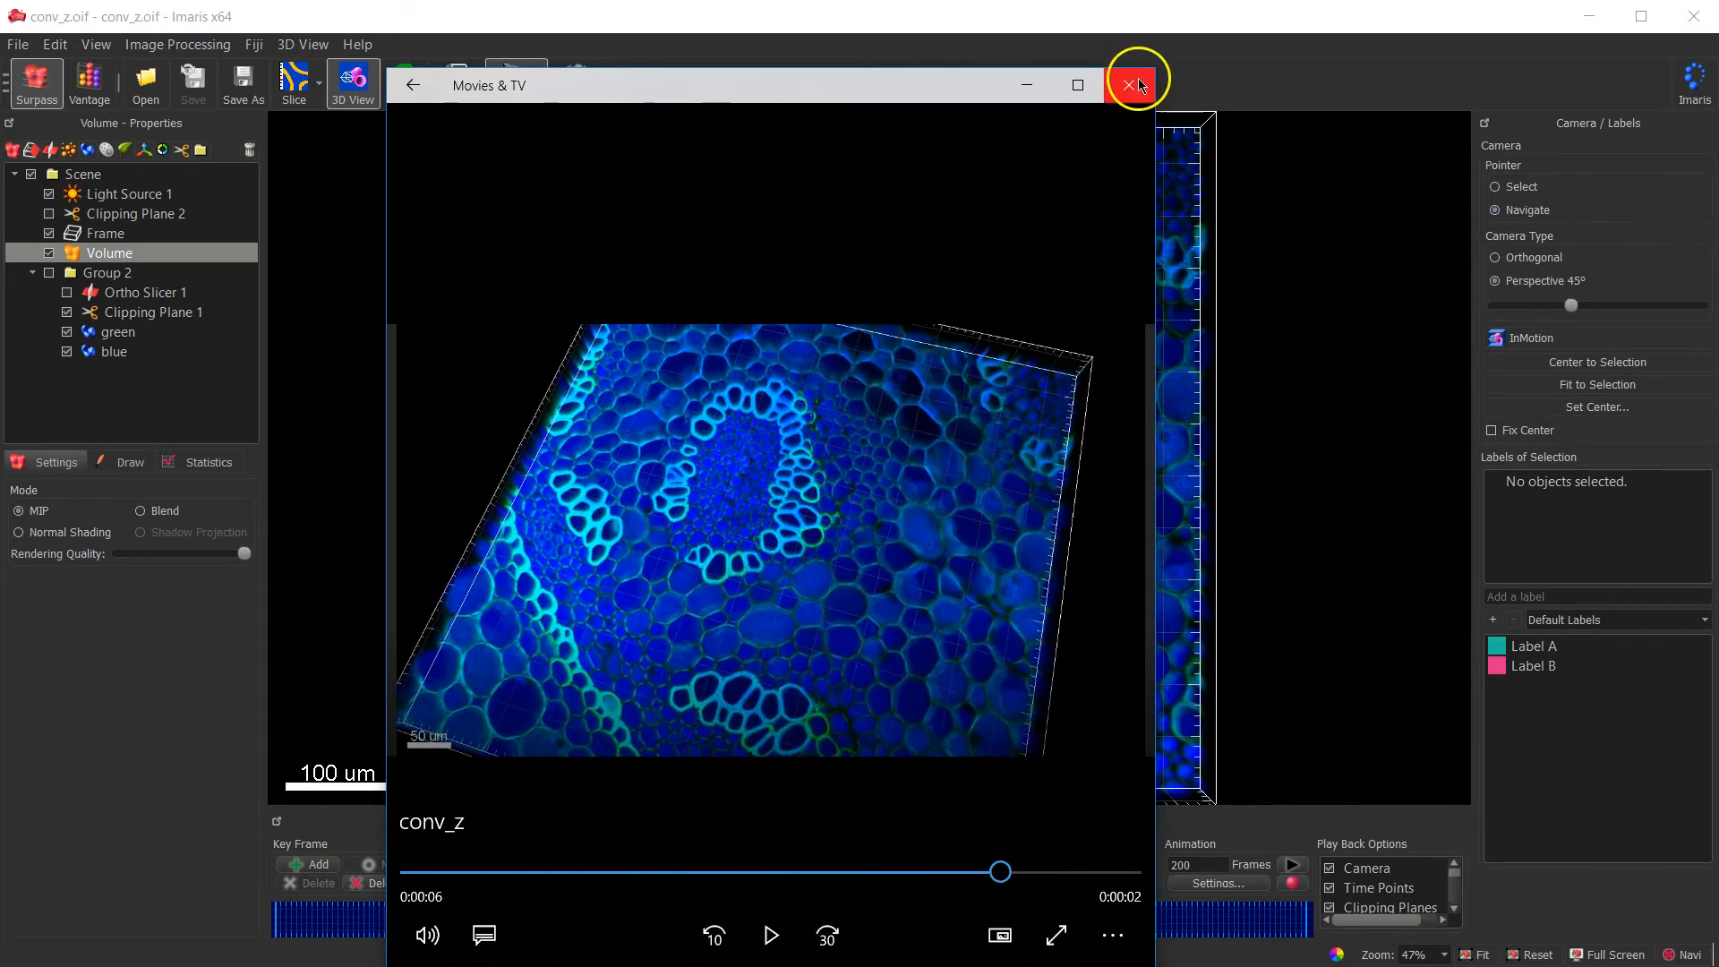
pyautogui.click(1138, 86)
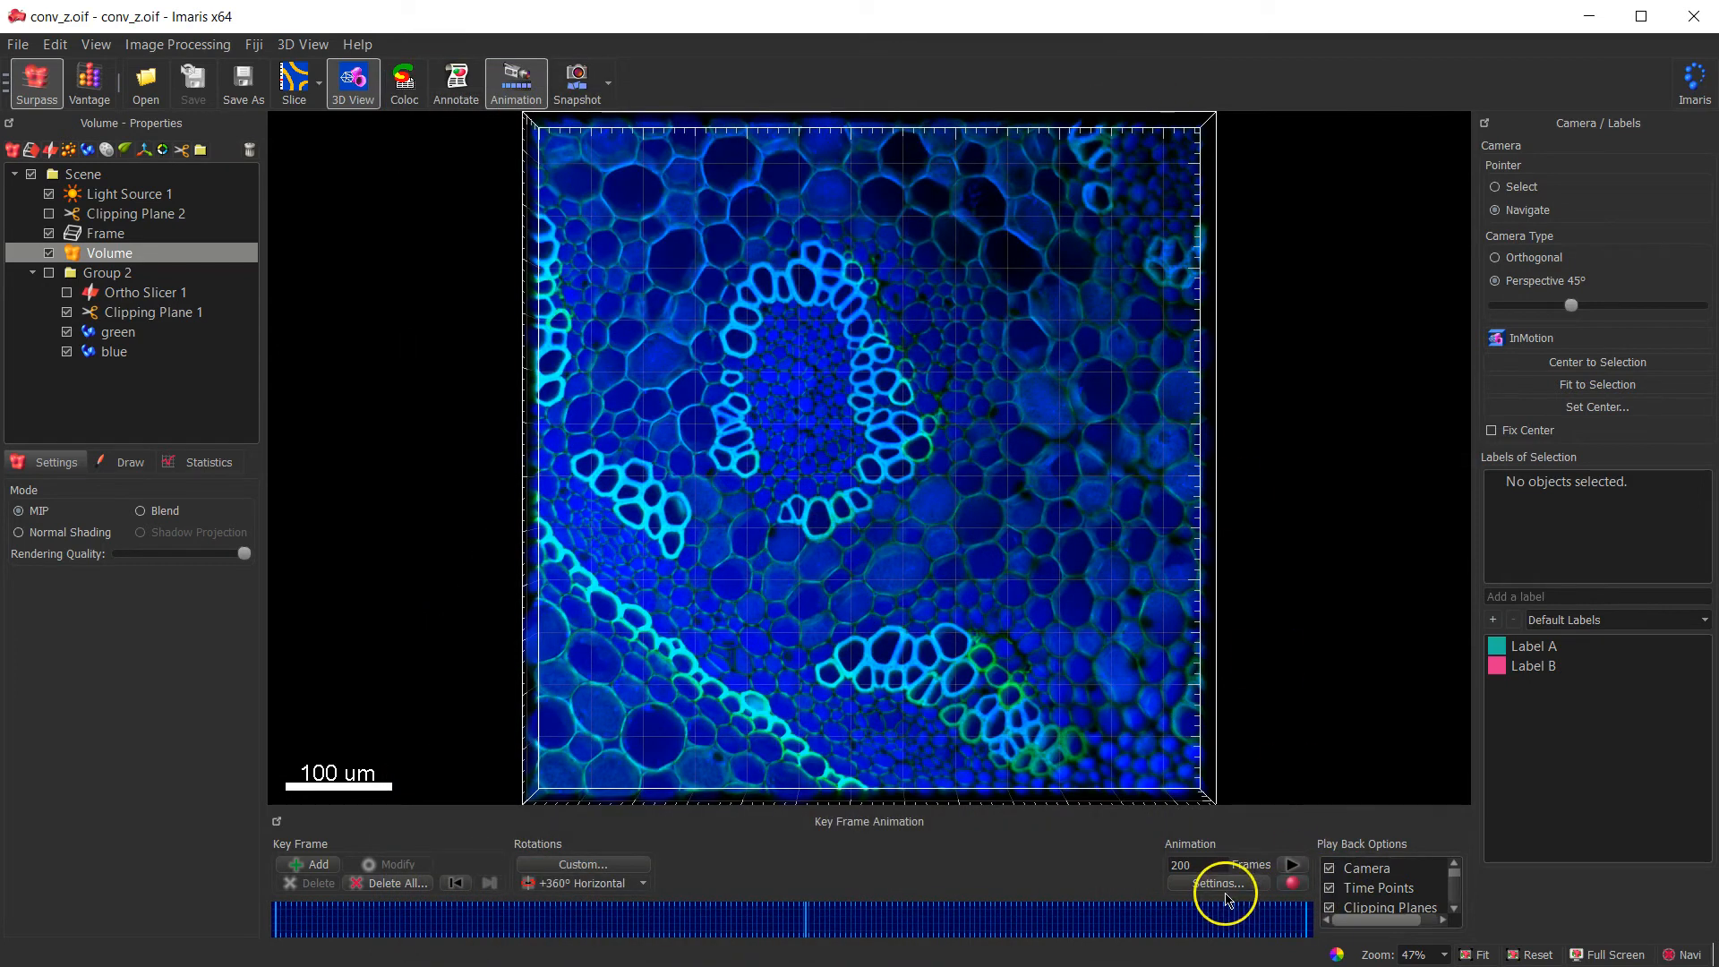
# - Enable antialiased smooth lines in the animation's 3D View preferences
pyautogui.click(1217, 884)
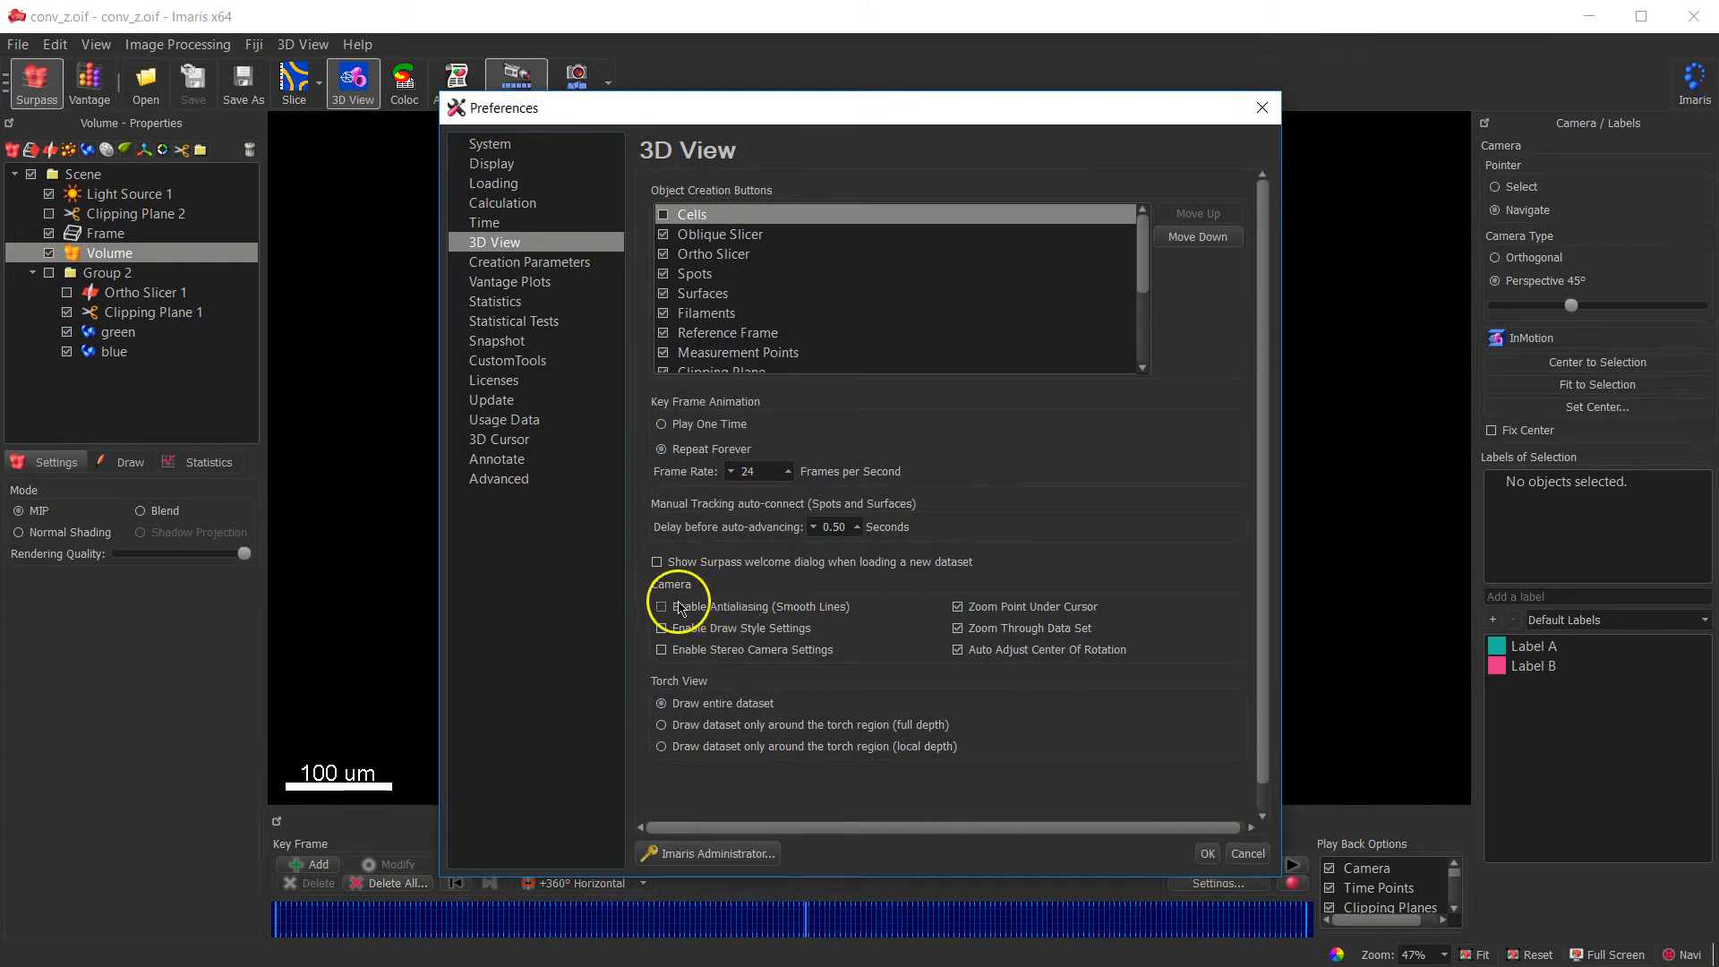
pyautogui.click(1207, 853)
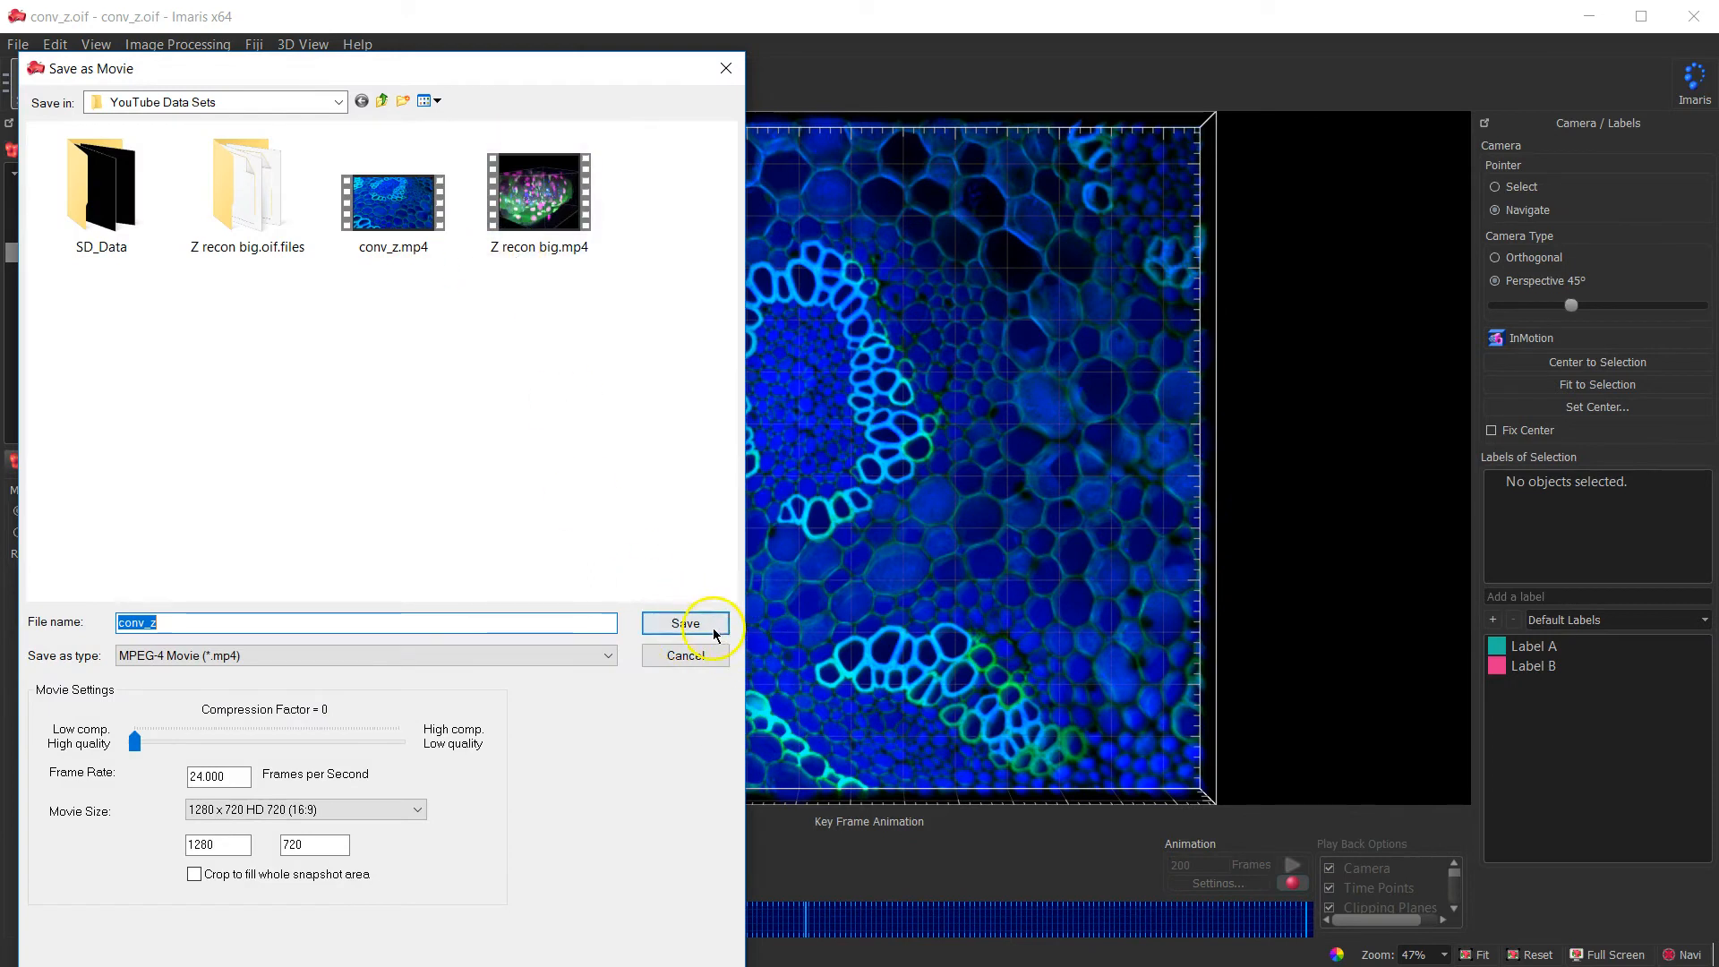
# - Save the antialiased animation again as conv_z.mp4 and let it render into the player
pyautogui.click(684, 621)
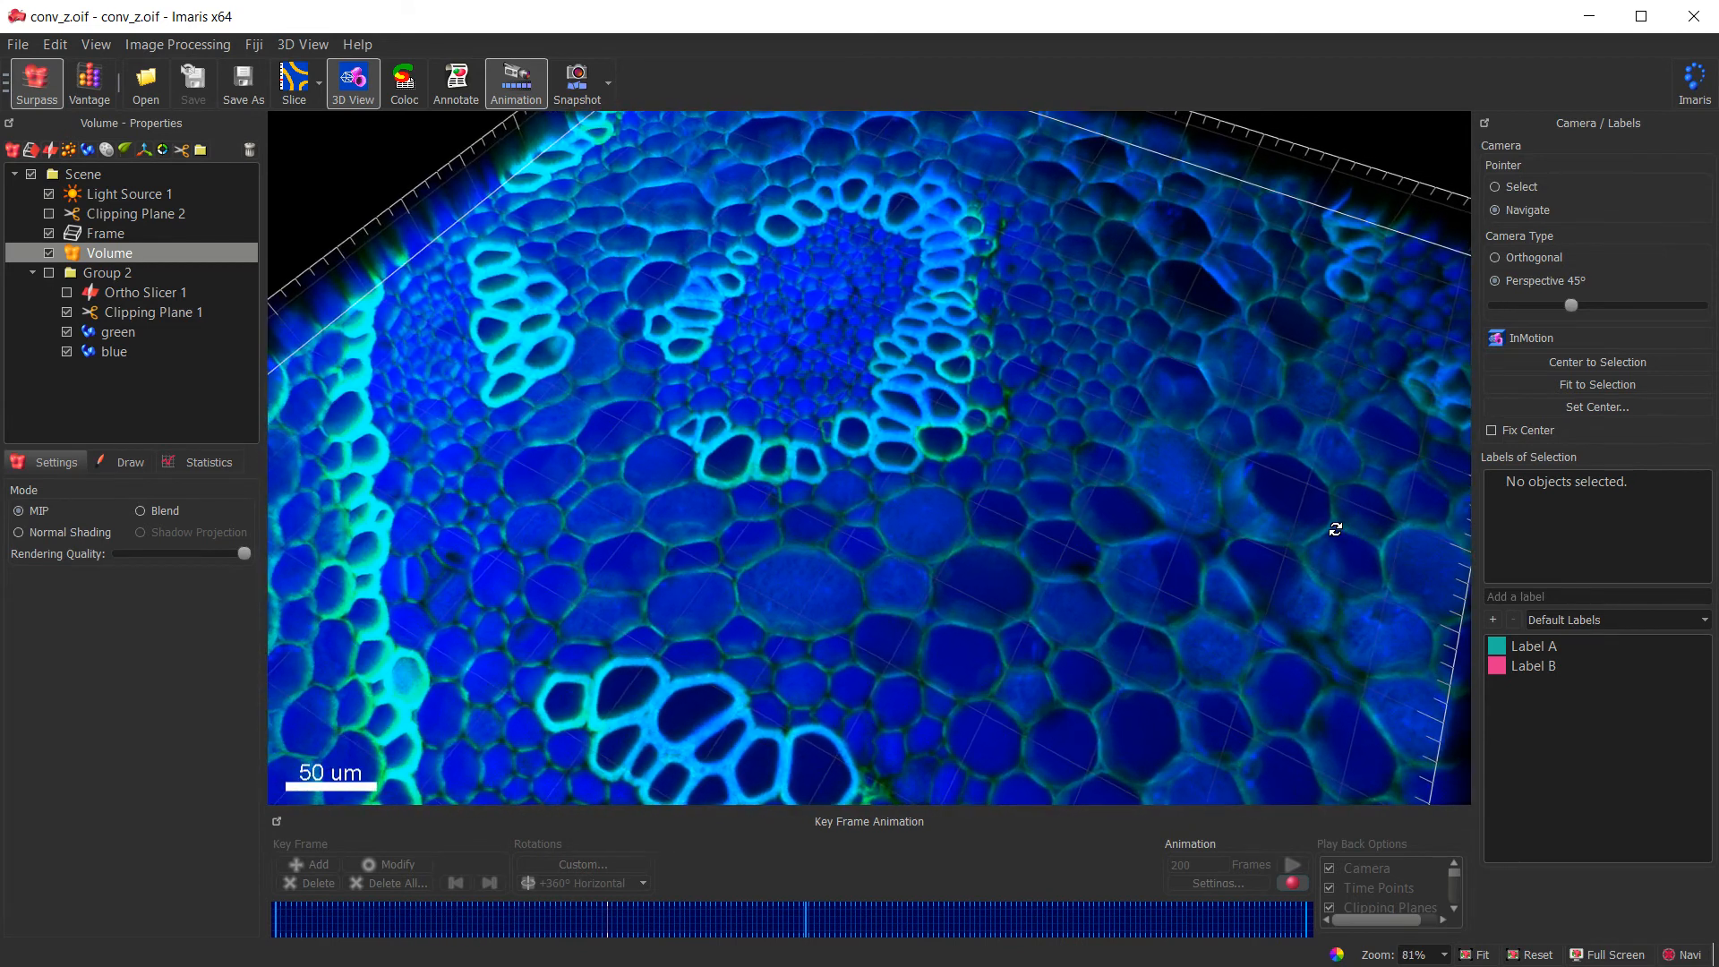
pyautogui.scroll(3)
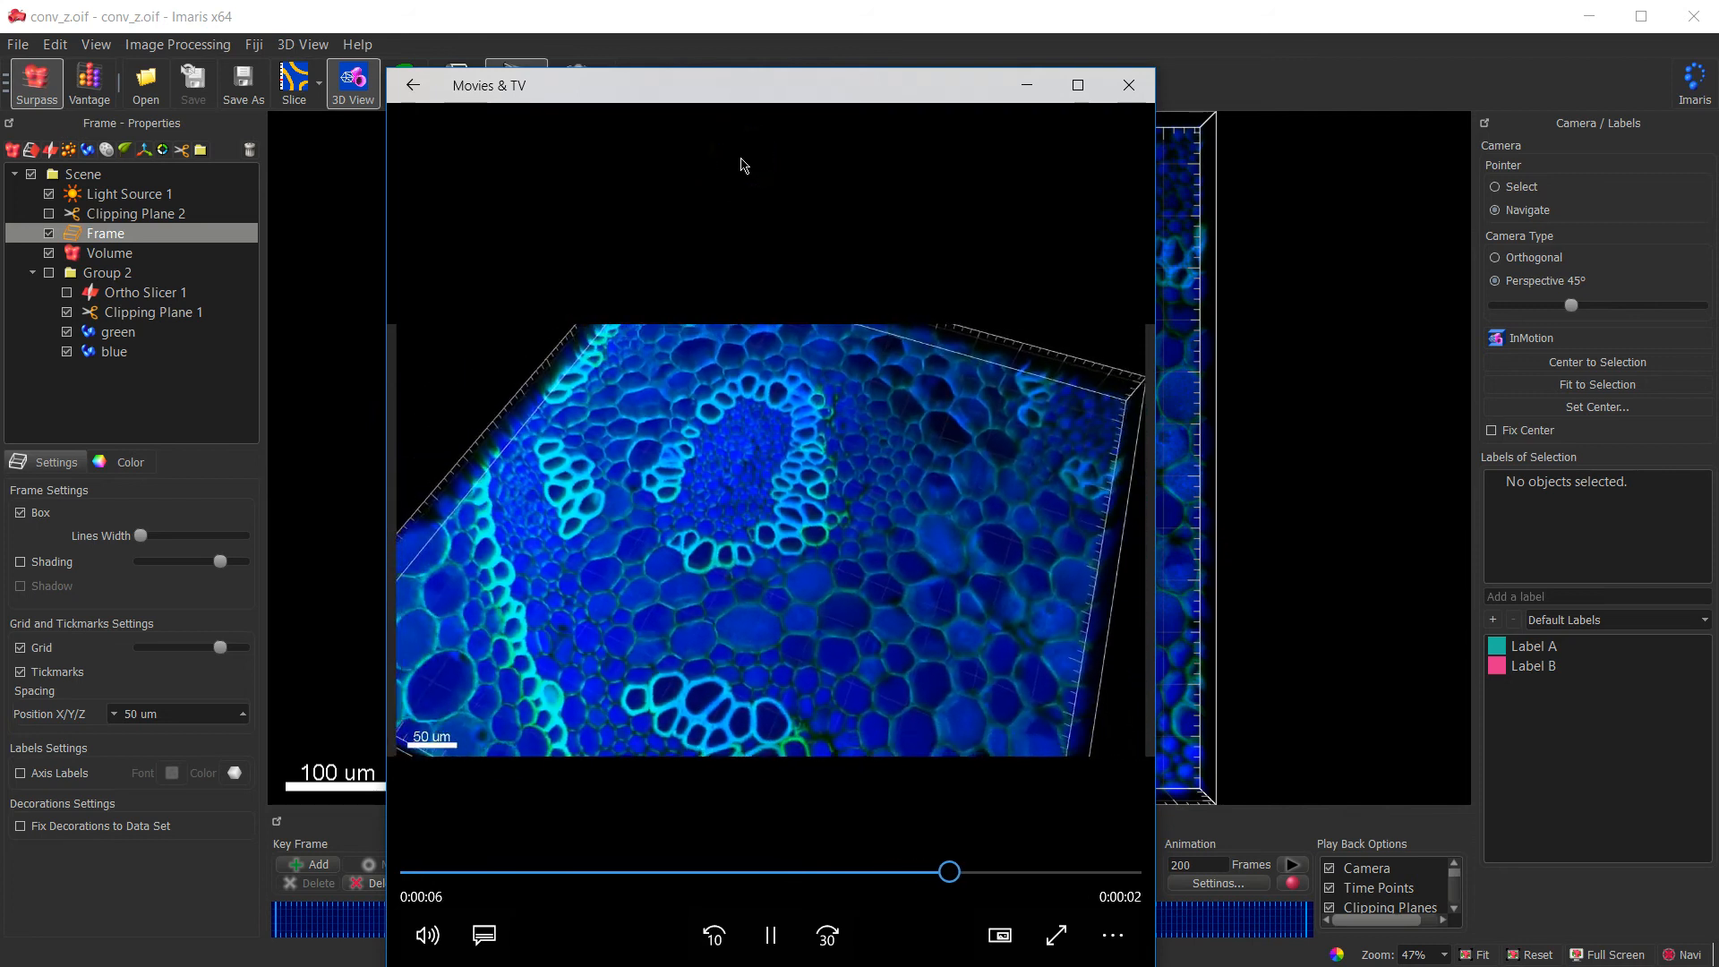
# - Close the Movies & TV player after watching the new conv_z playback
pyautogui.click(1127, 84)
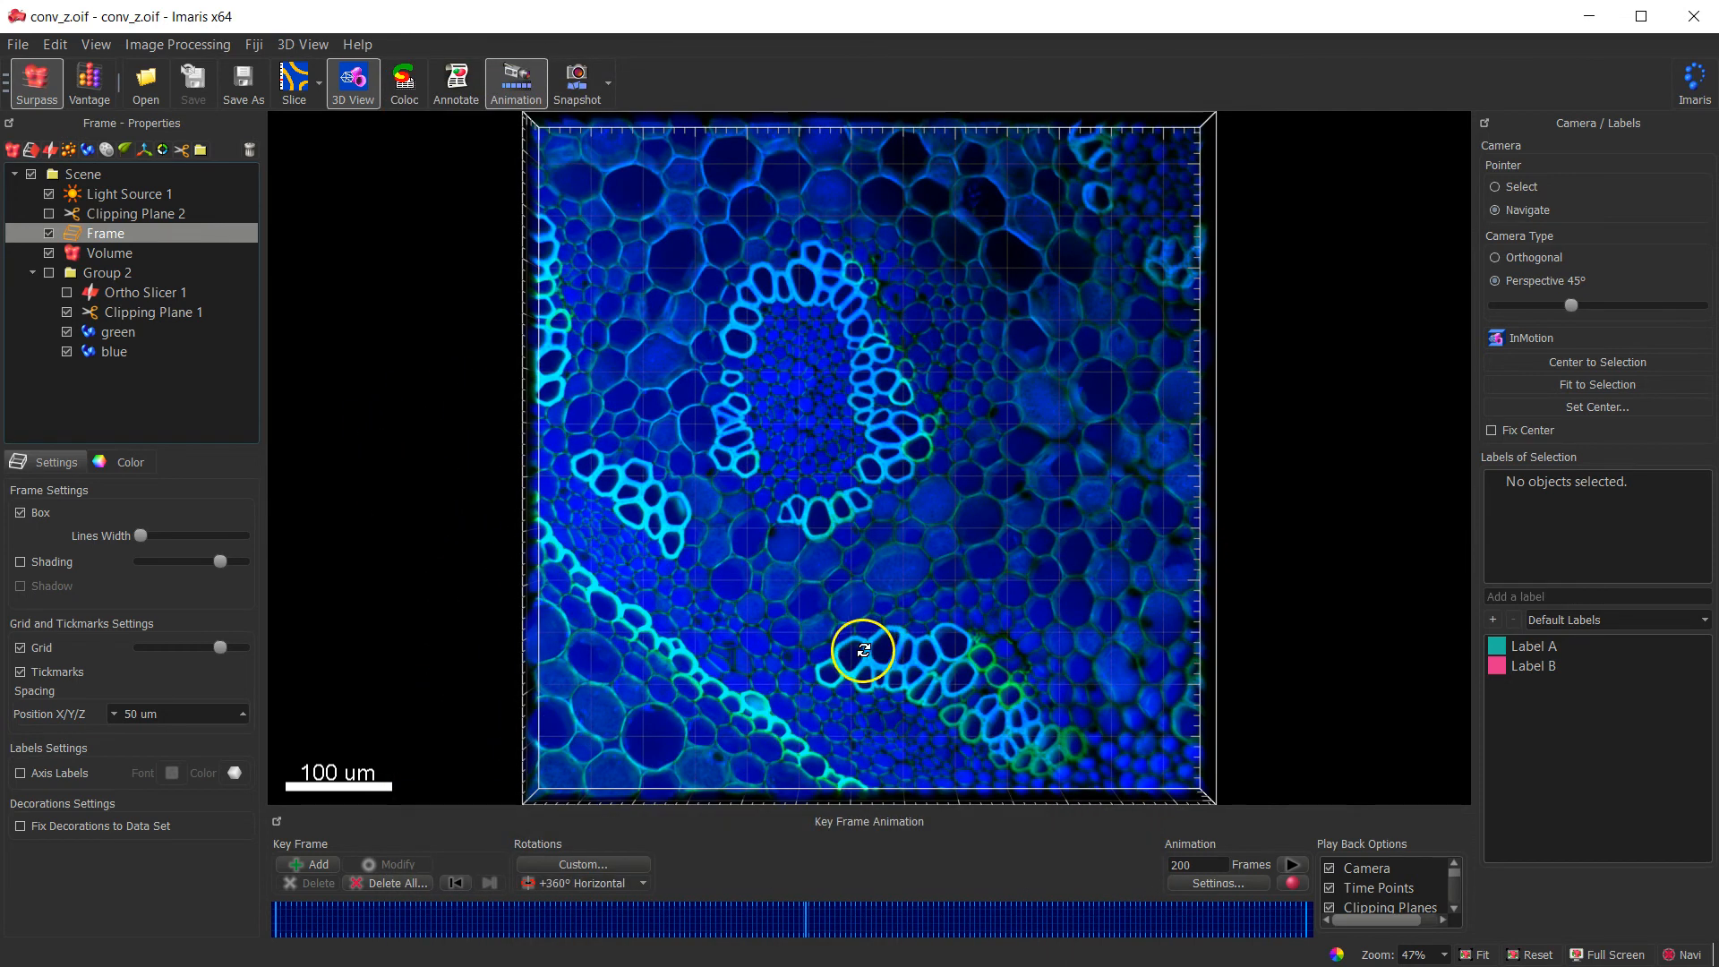
pyautogui.moveTo(438, 946)
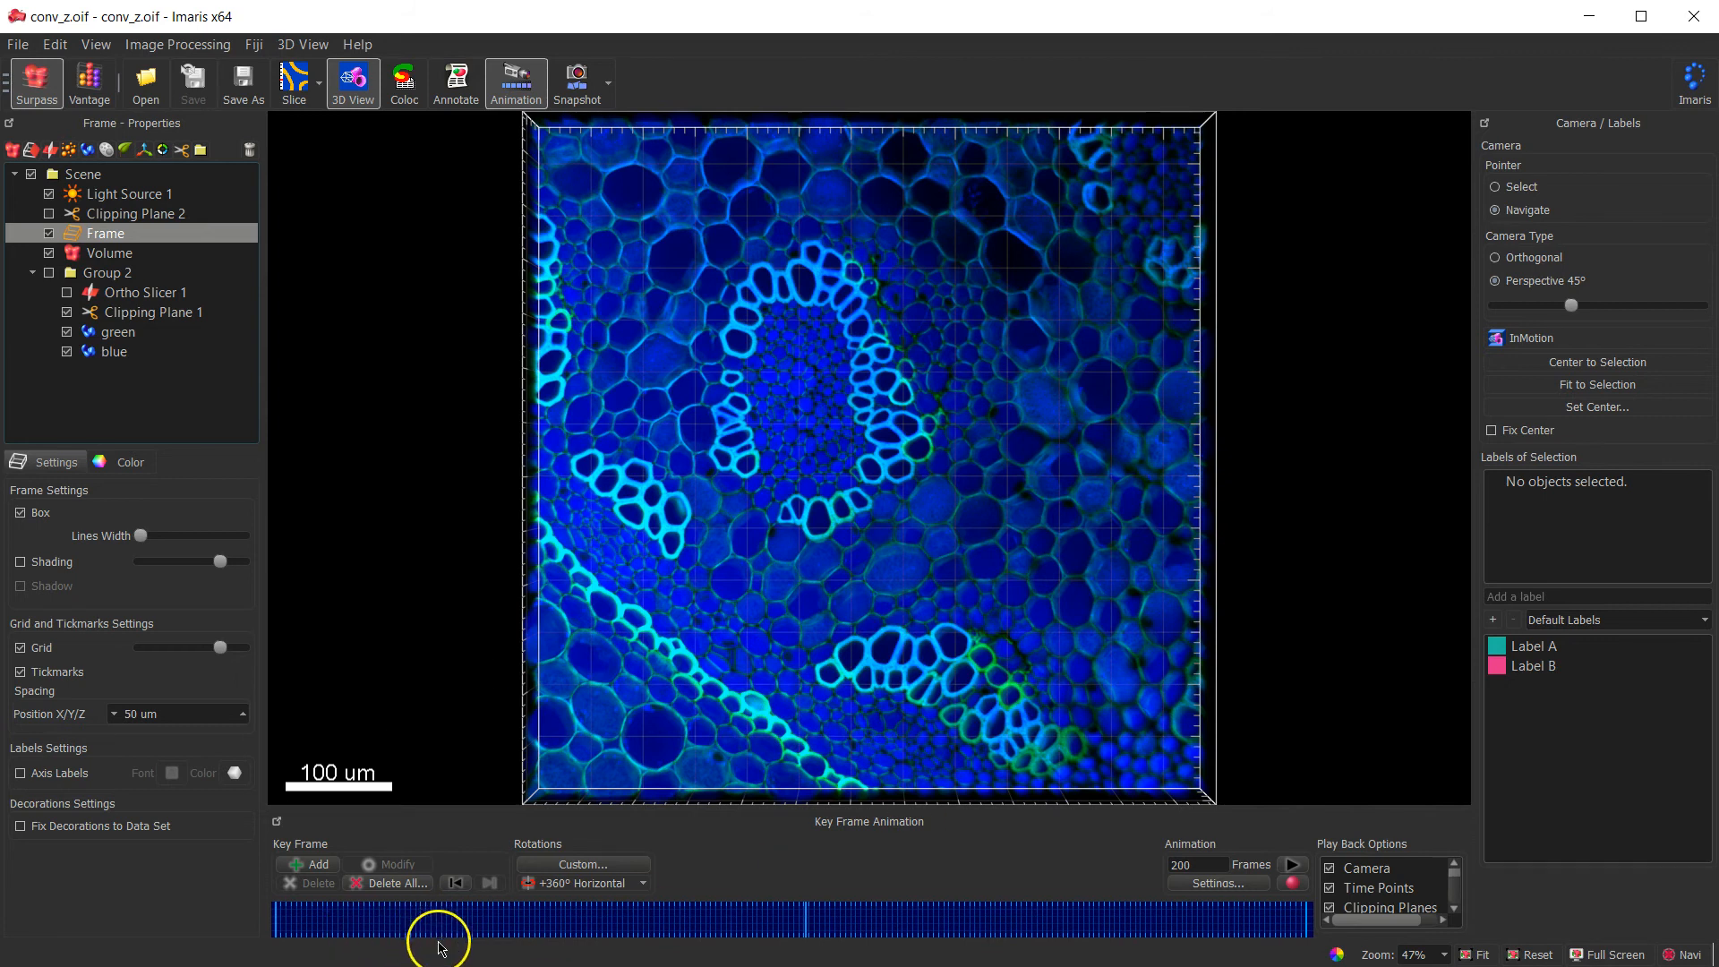
pyautogui.moveTo(334, 951)
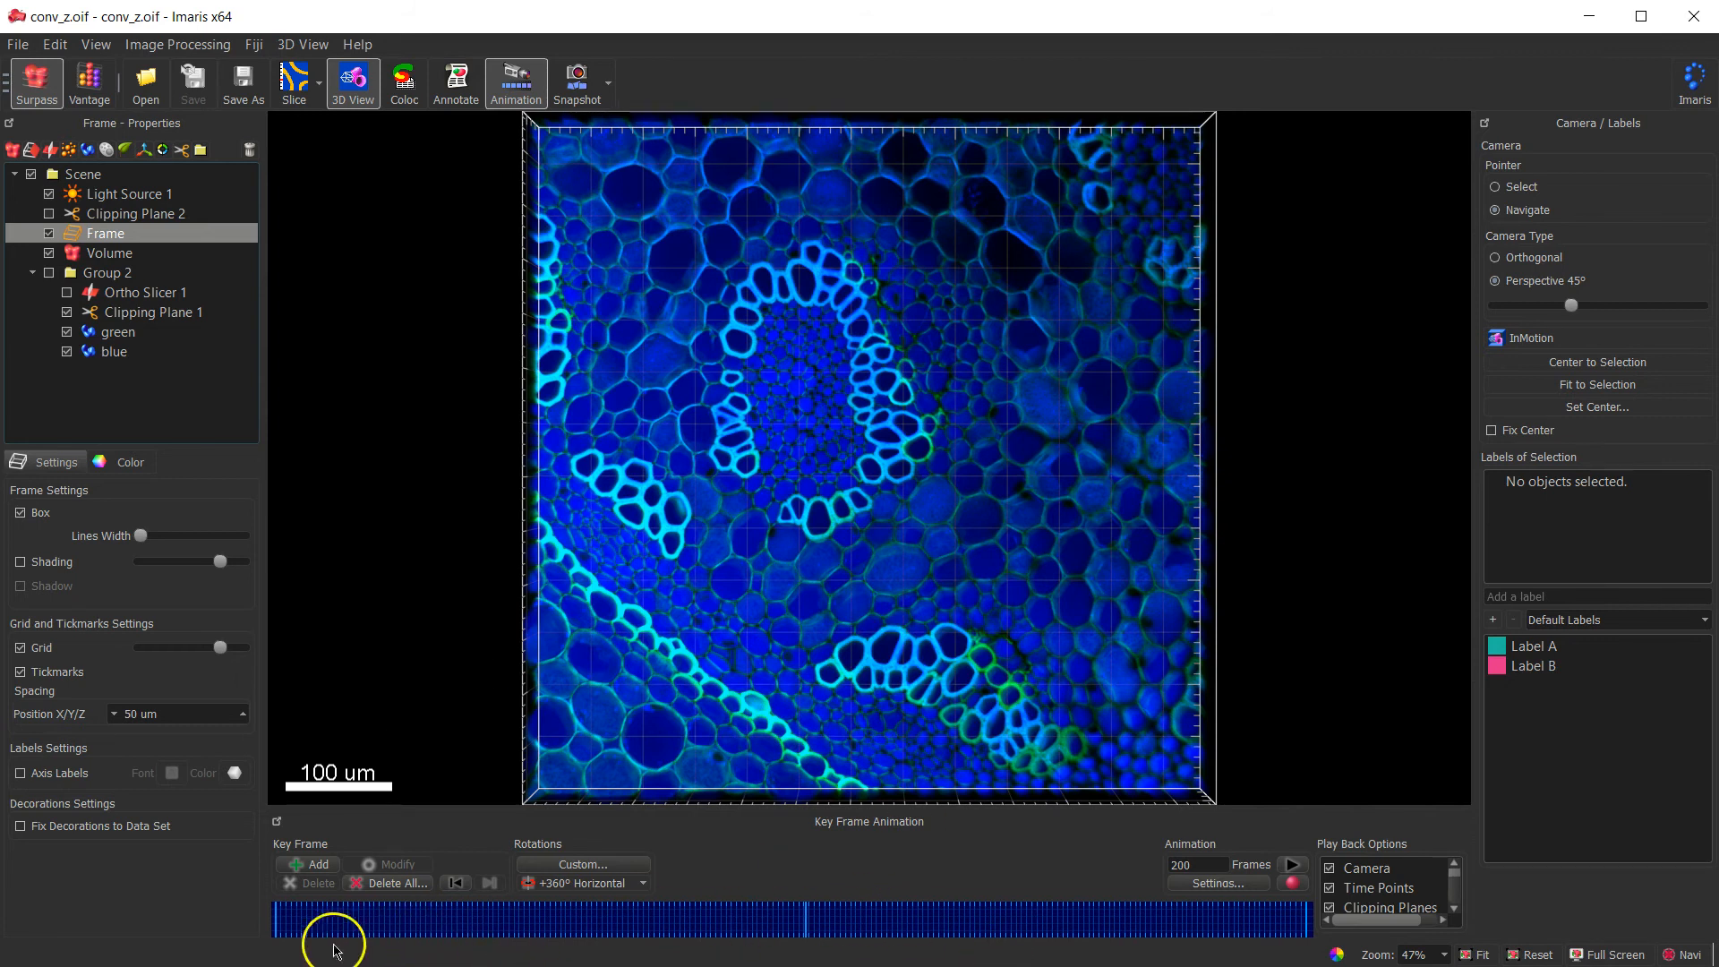